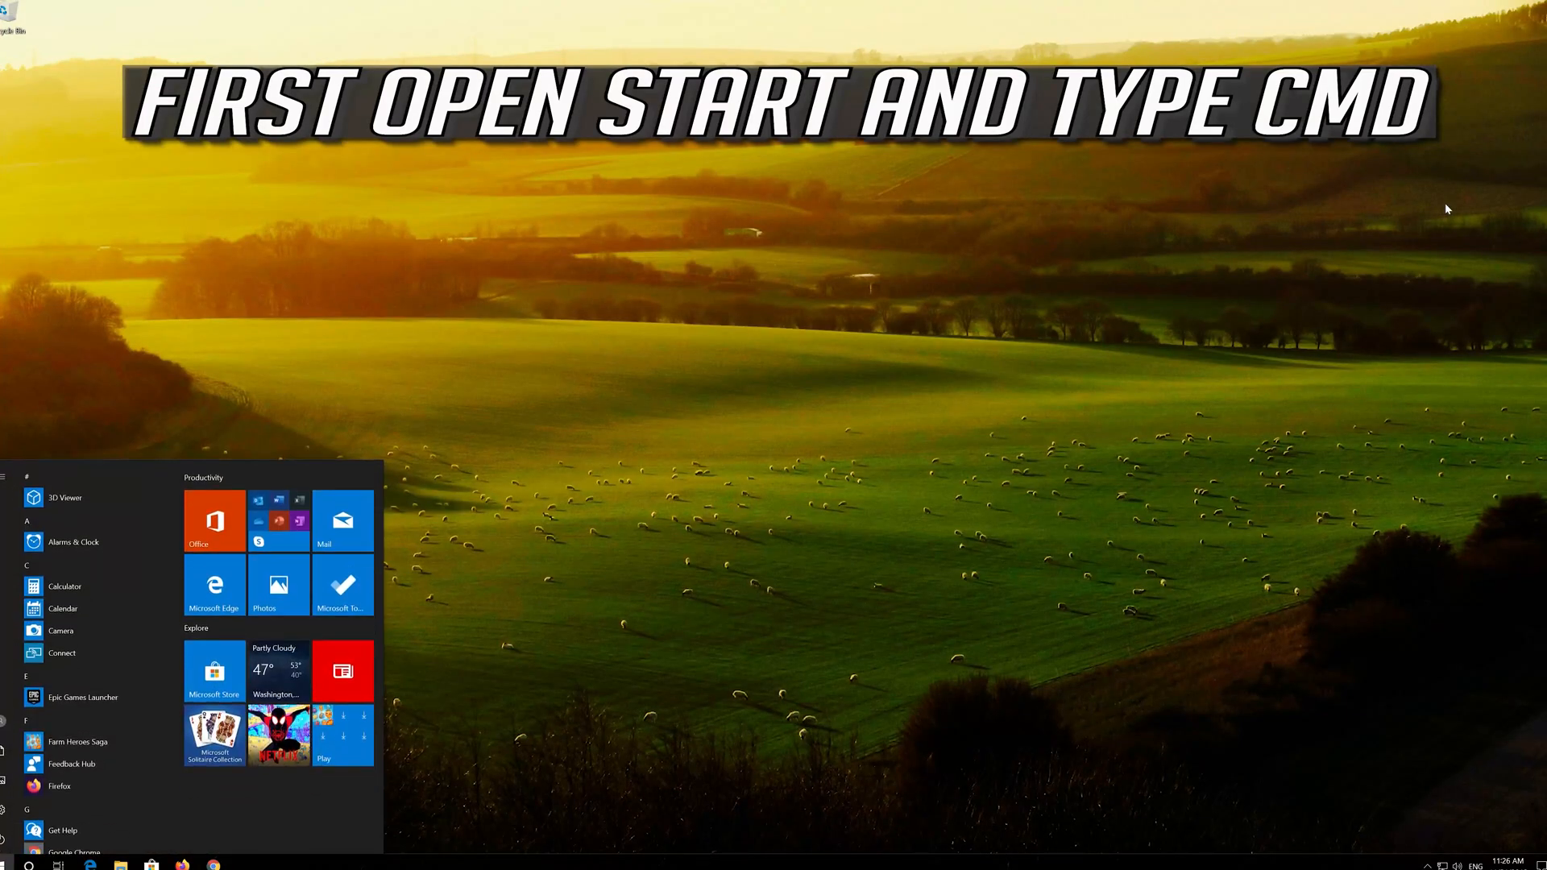
Search Start for 'cmd' and launch Command Prompt as administrator.
{"action": "type", "text": "cmd"}
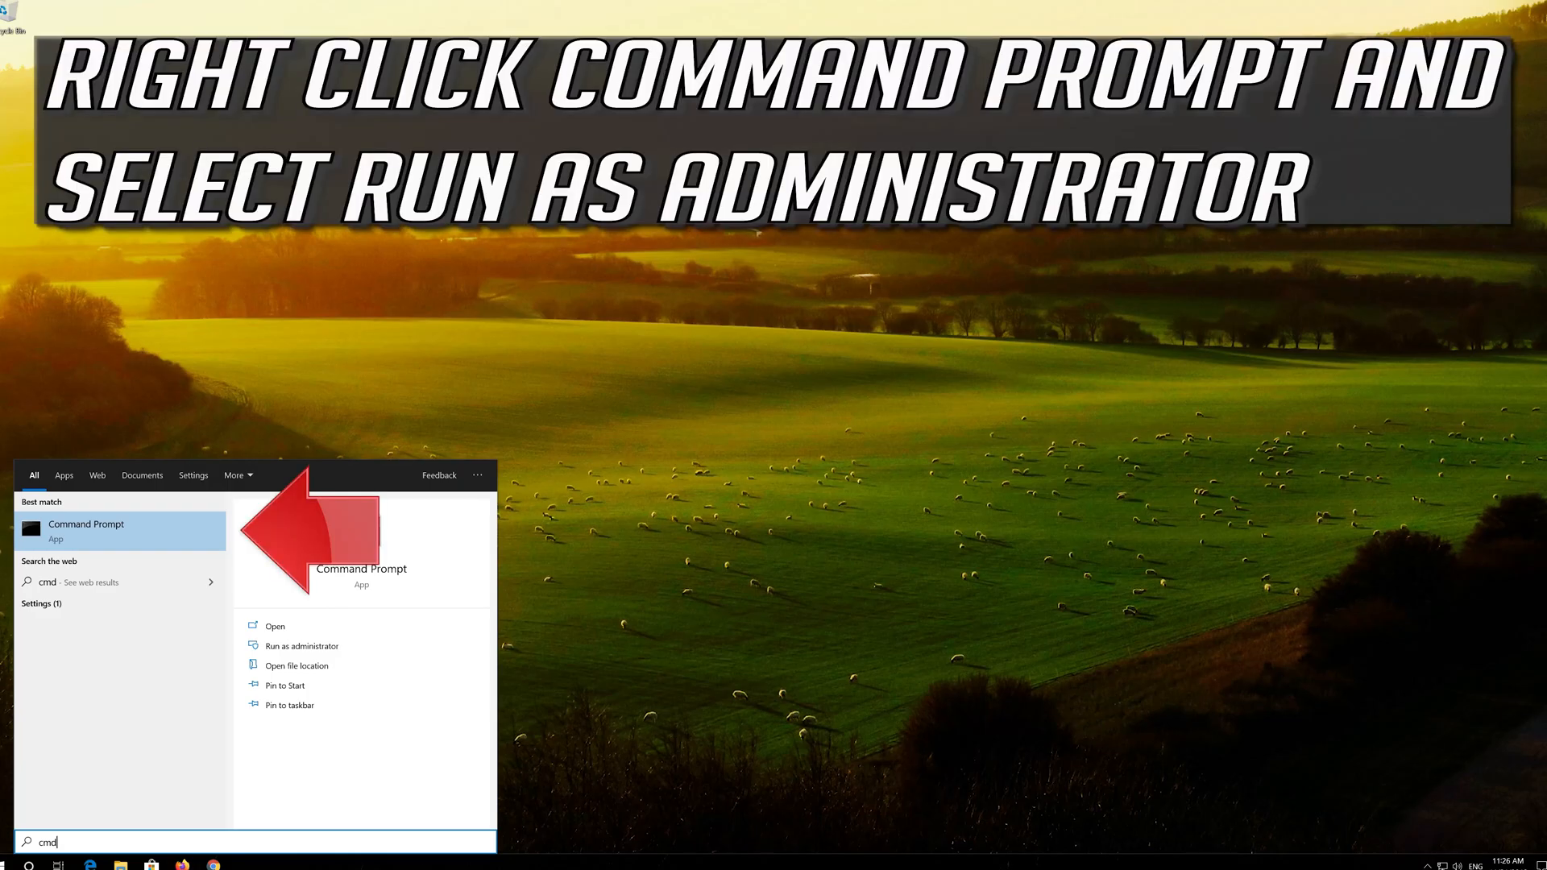
{"action": "right_click", "coordinate": [87, 524]}
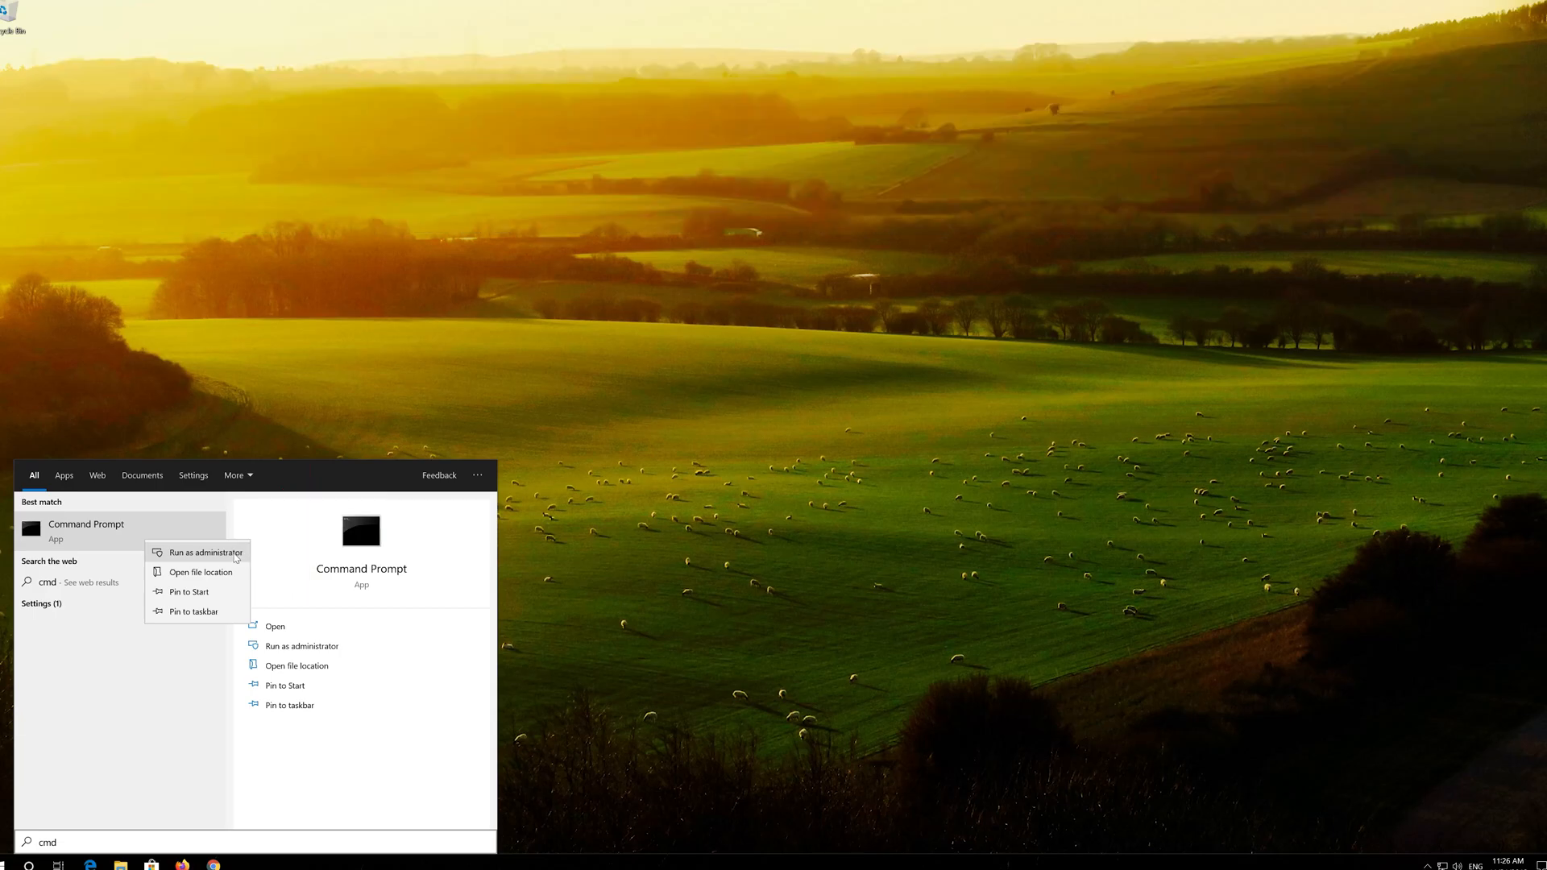
{"action": "left_click", "coordinate": [206, 553]}
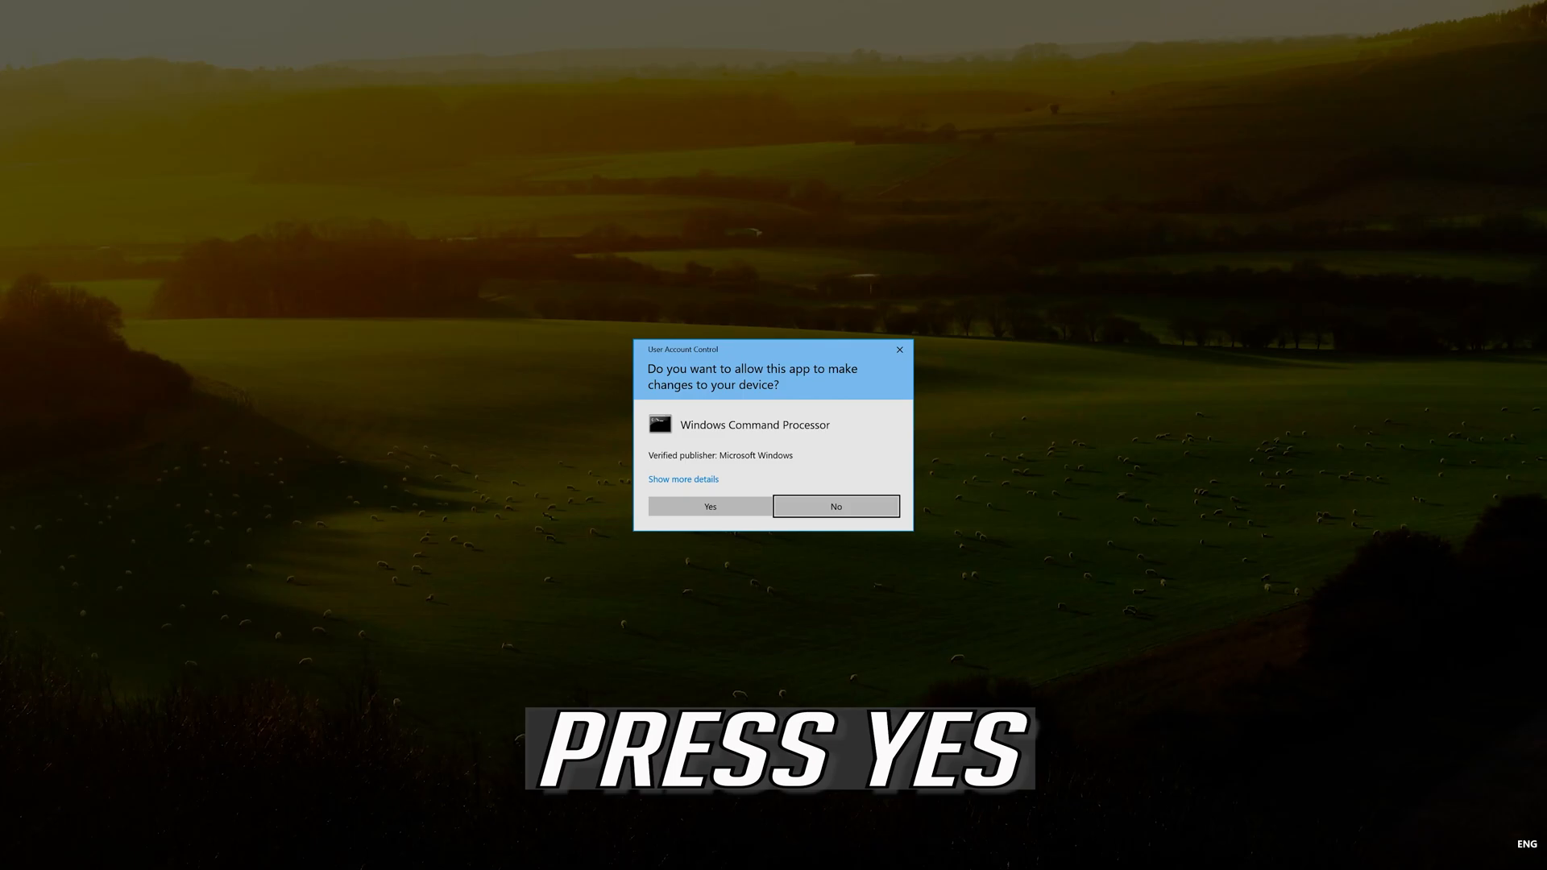
Approve the UAC prompt, then centre and widen the administrator Command Prompt window.
{"action": "left_click", "coordinate": [708, 506]}
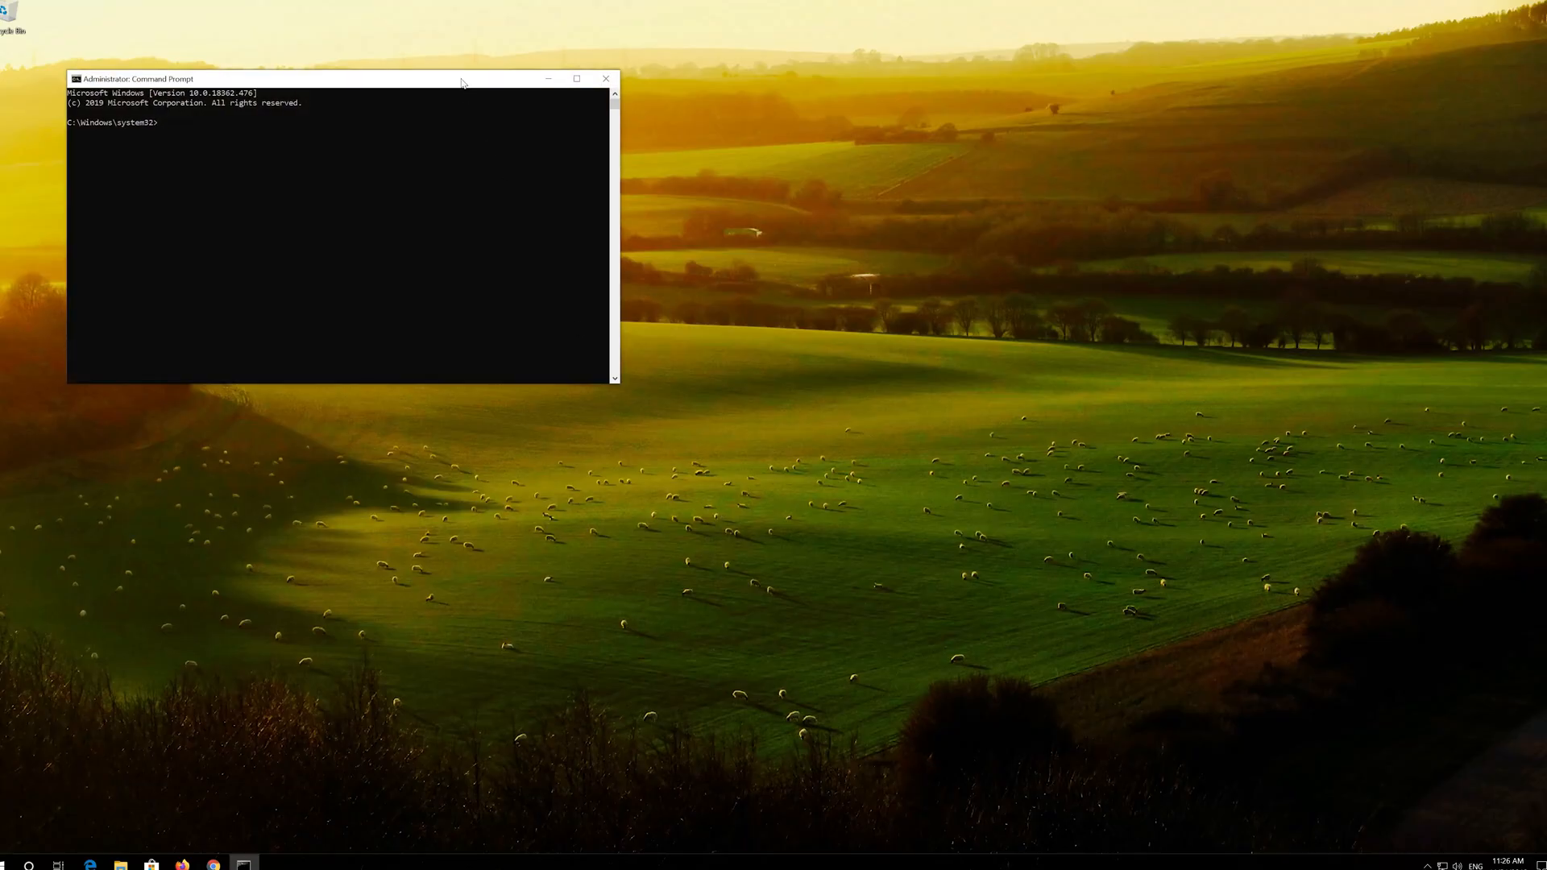
{"action": "left_click_drag", "start_coordinate": [343, 79], "coordinate": [708, 245]}
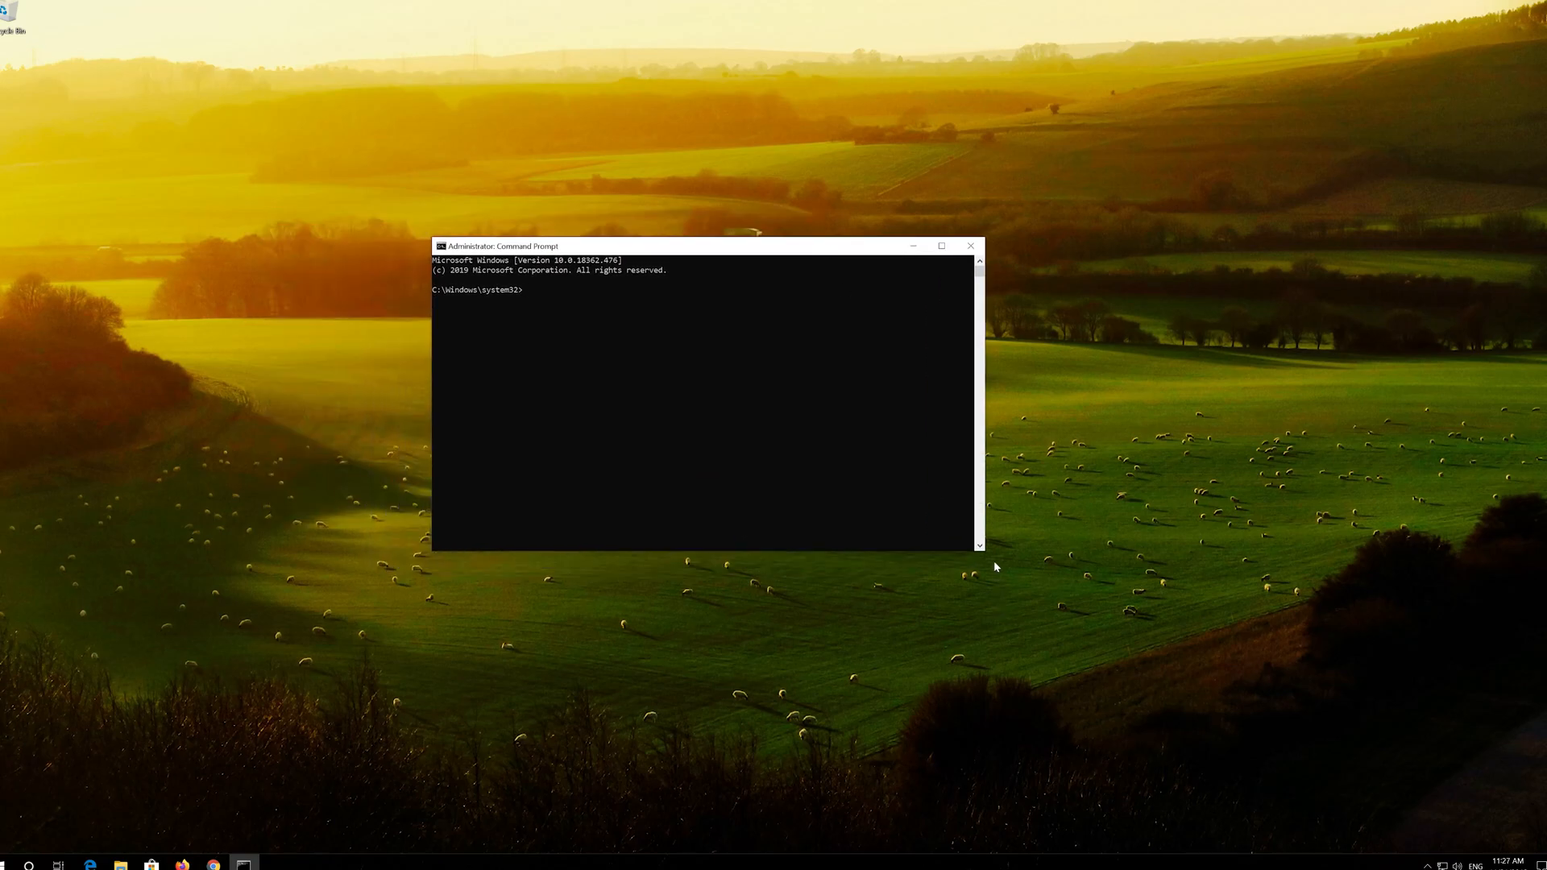
{"action": "mouse_move", "coordinate": [982, 548]}
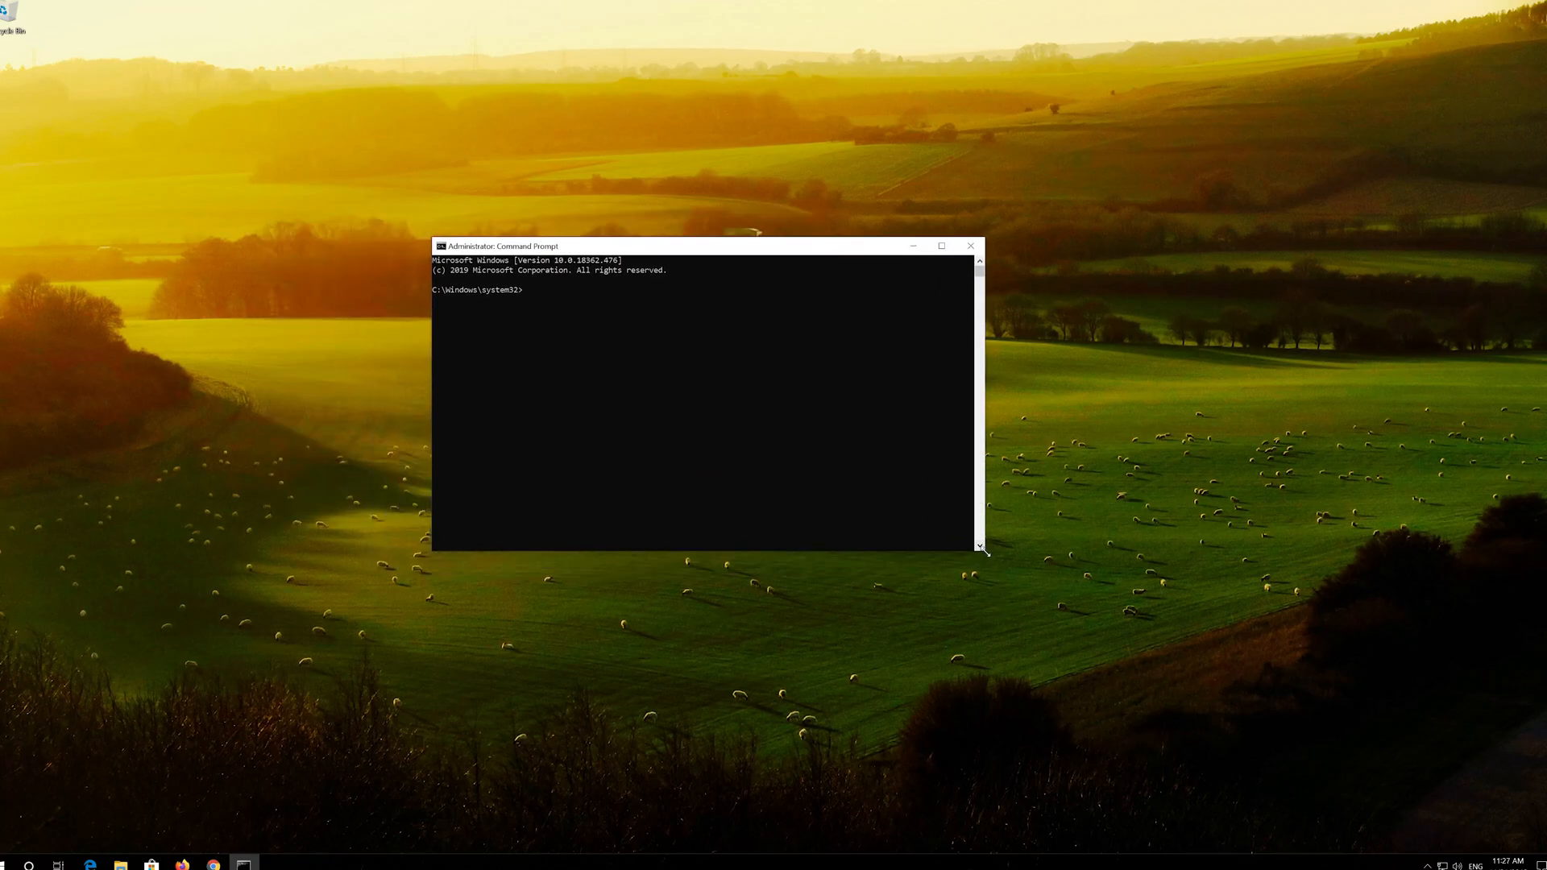
{"action": "left_click_drag", "start_coordinate": [981, 552], "coordinate": [1076, 587]}
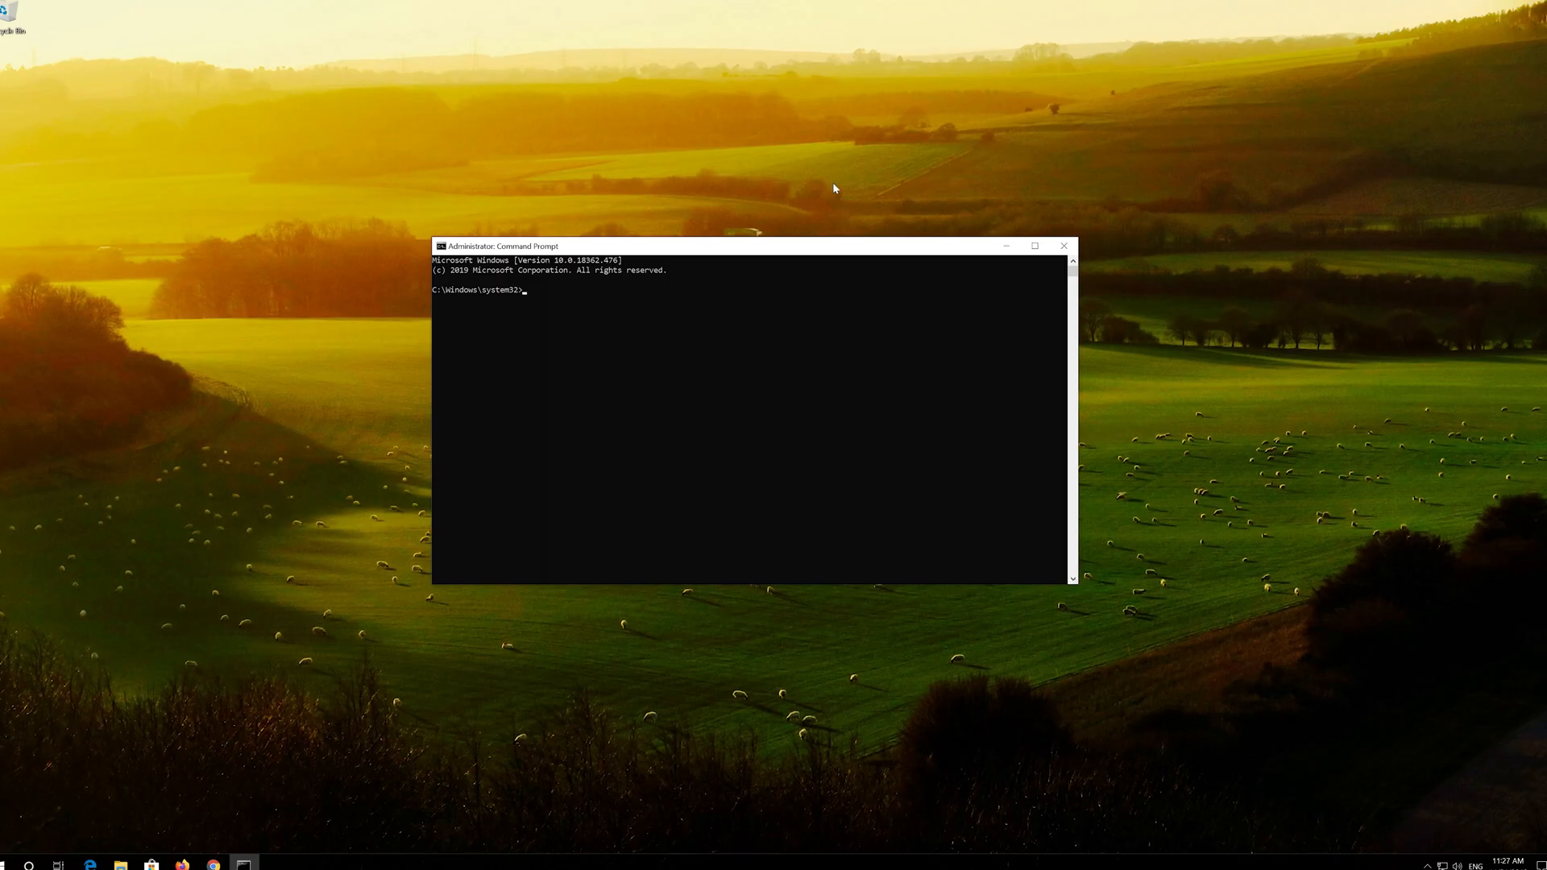
Run 'netsh int ip reset C:\resetlog.txt' to reset TCP/IP with logging.
{"action": "type", "text": "netsh"}
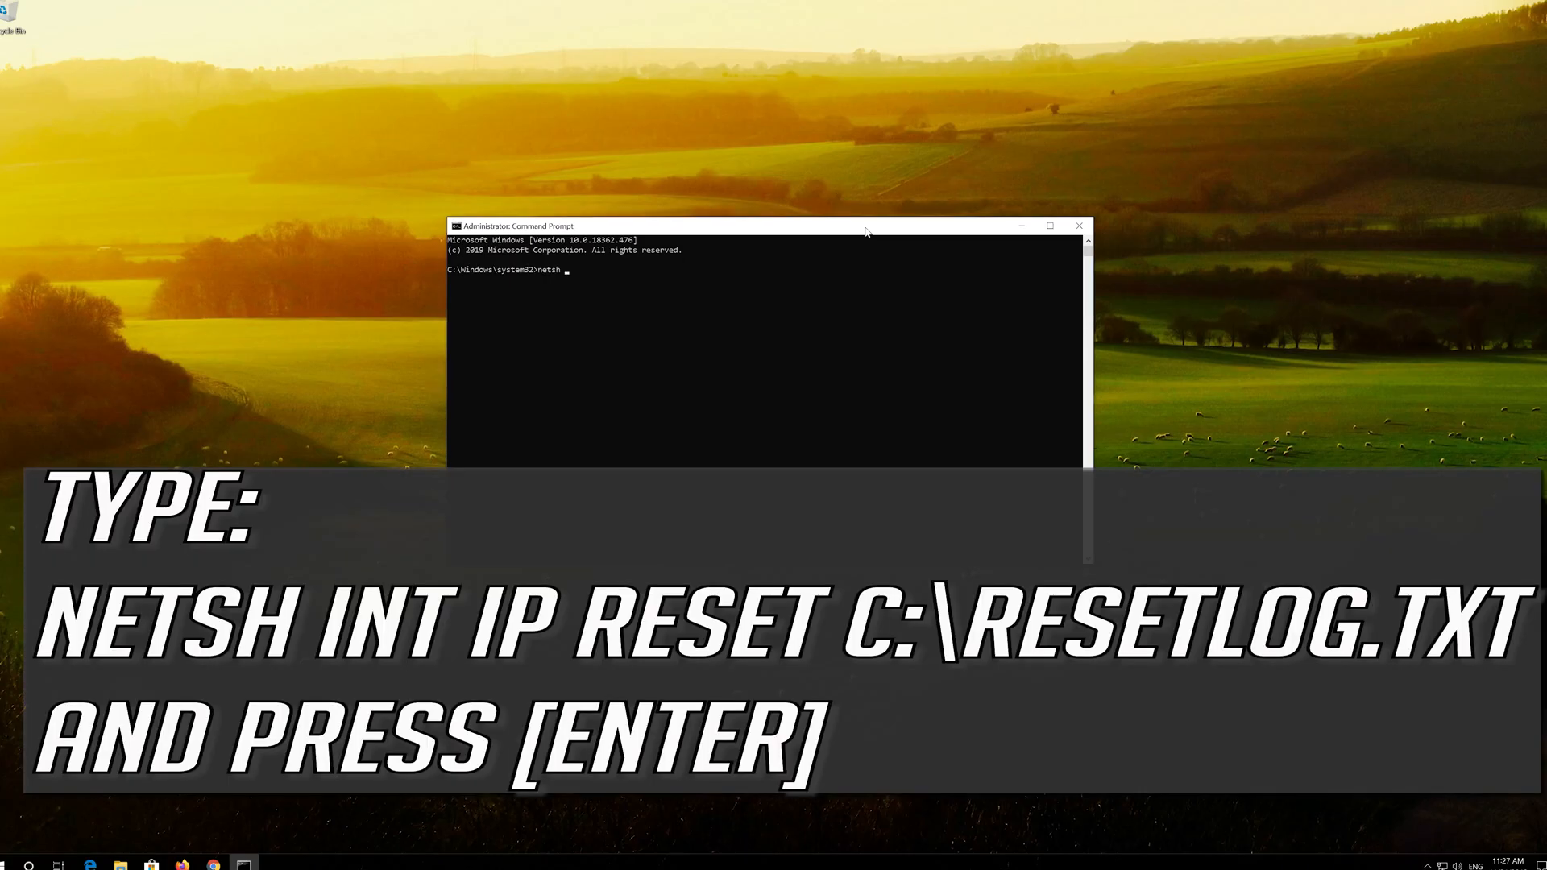
{"action": "type", "text": "int"}
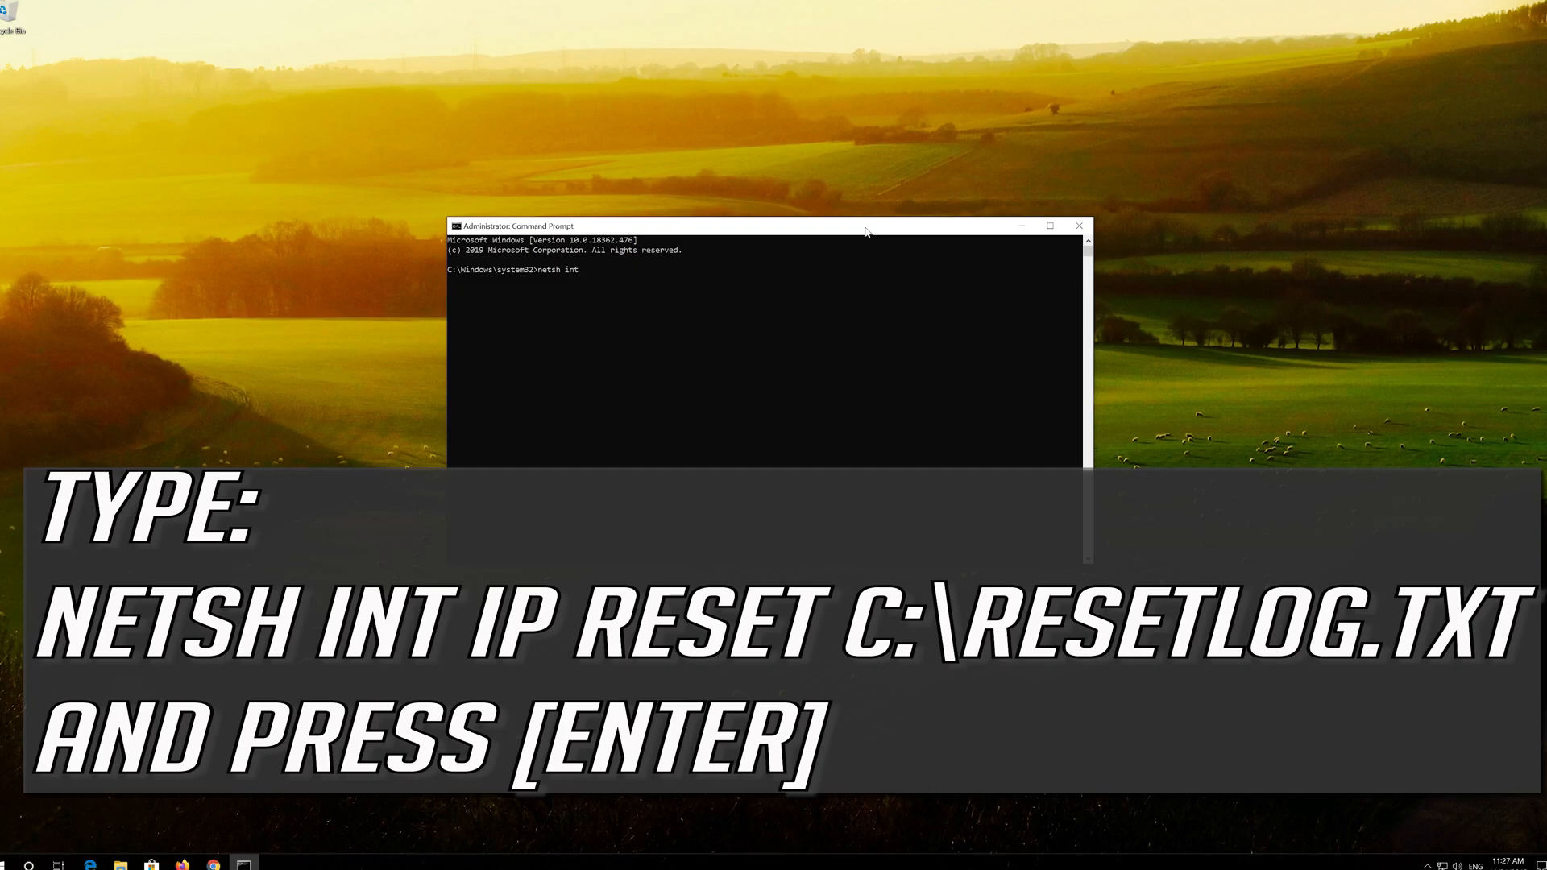
{"action": "type", "text": "ip"}
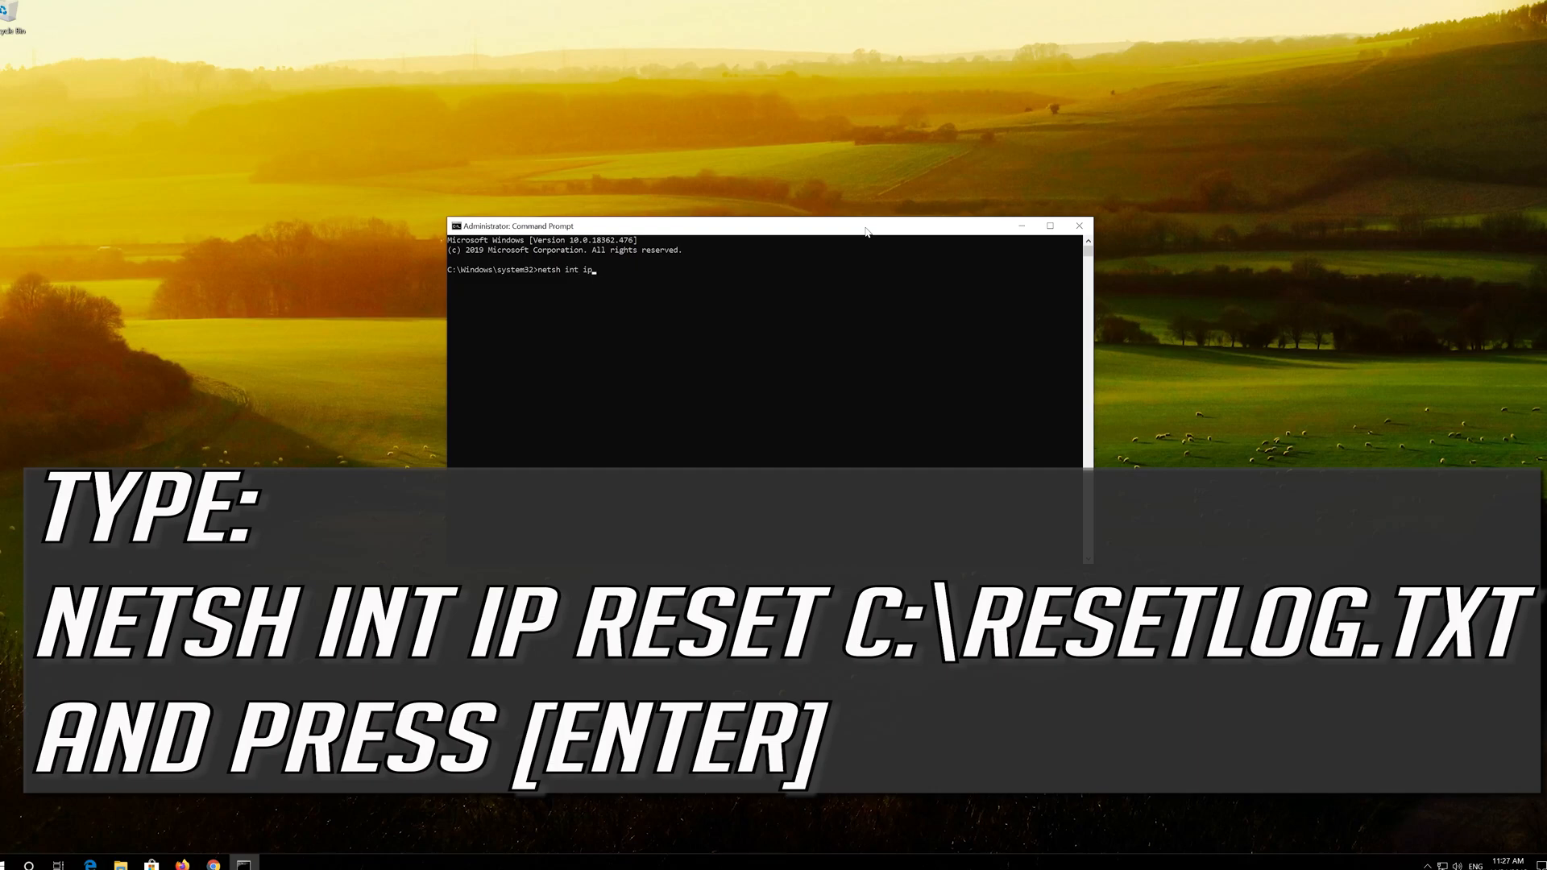
{"action": "type", "text": "reset C:\\rese"}
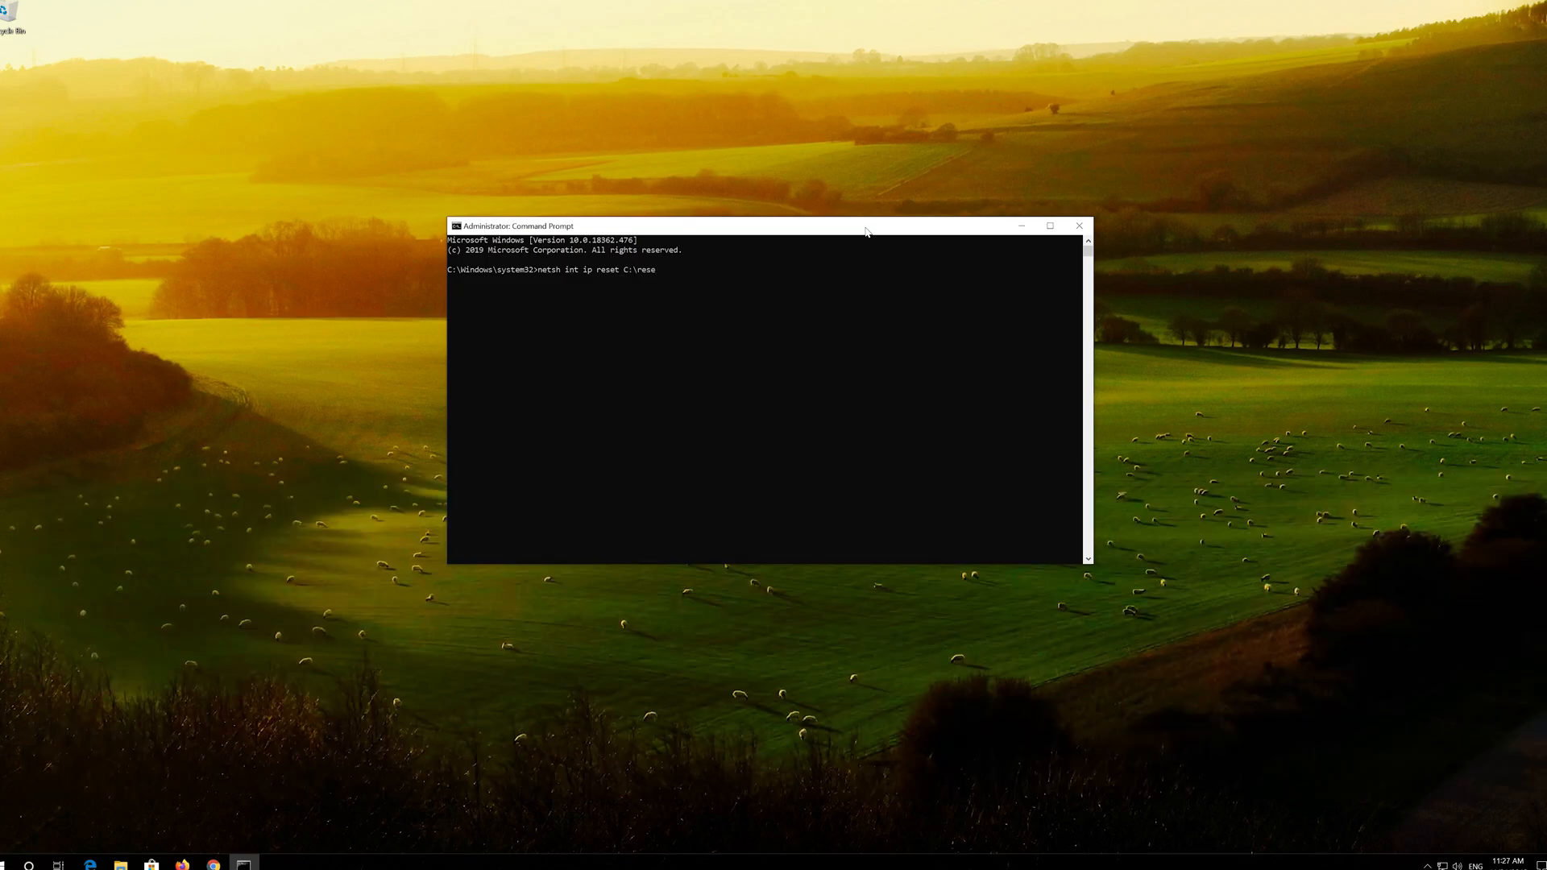
{"action": "type", "text": "tlog"}
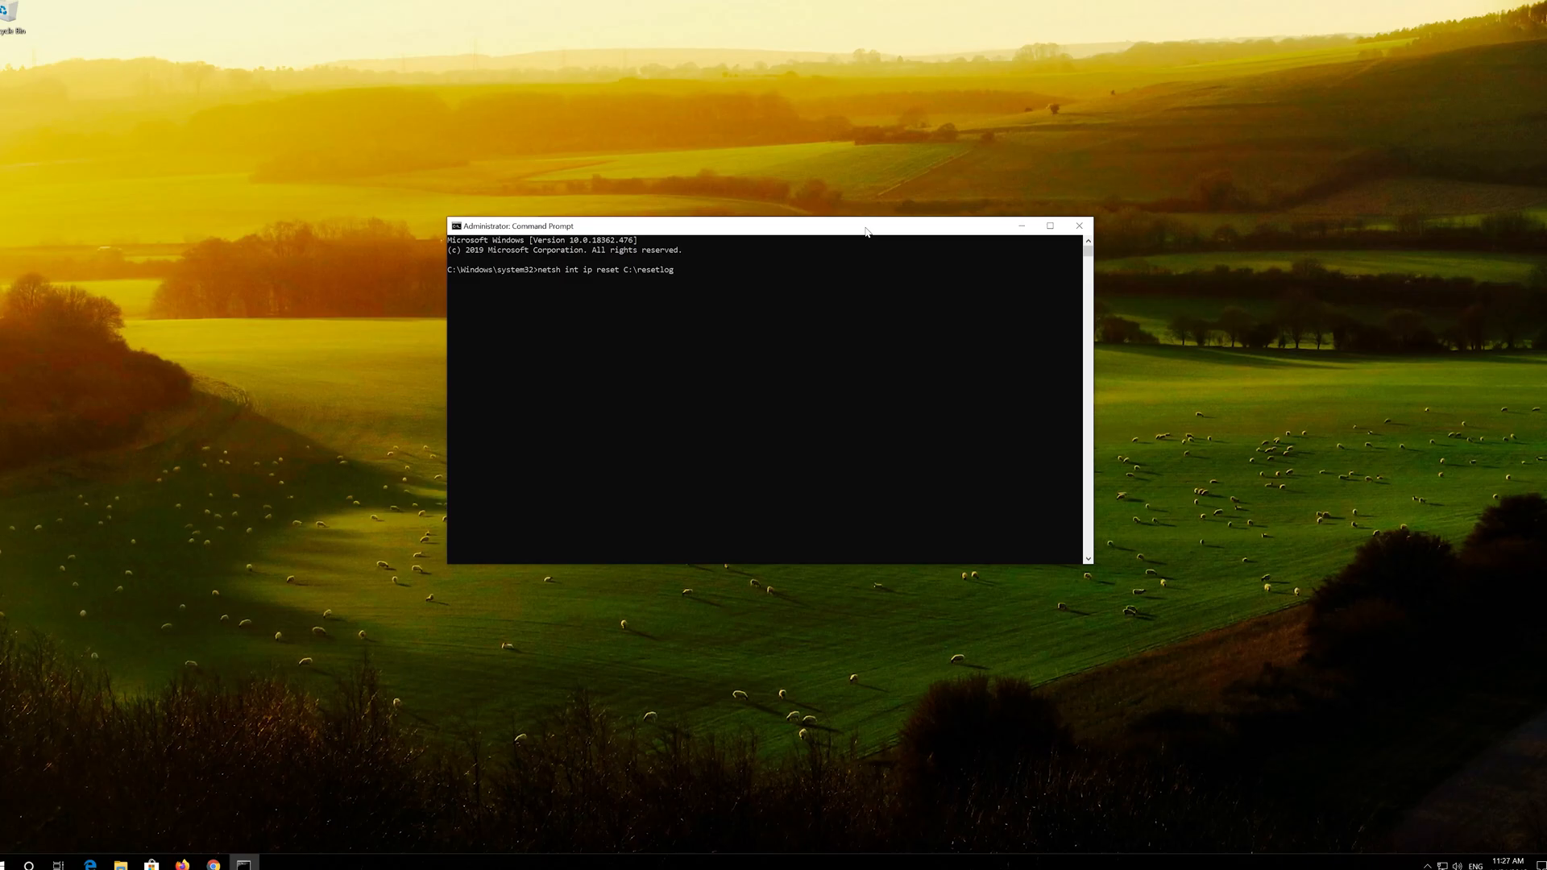
{"action": "type", "text": ".txt"}
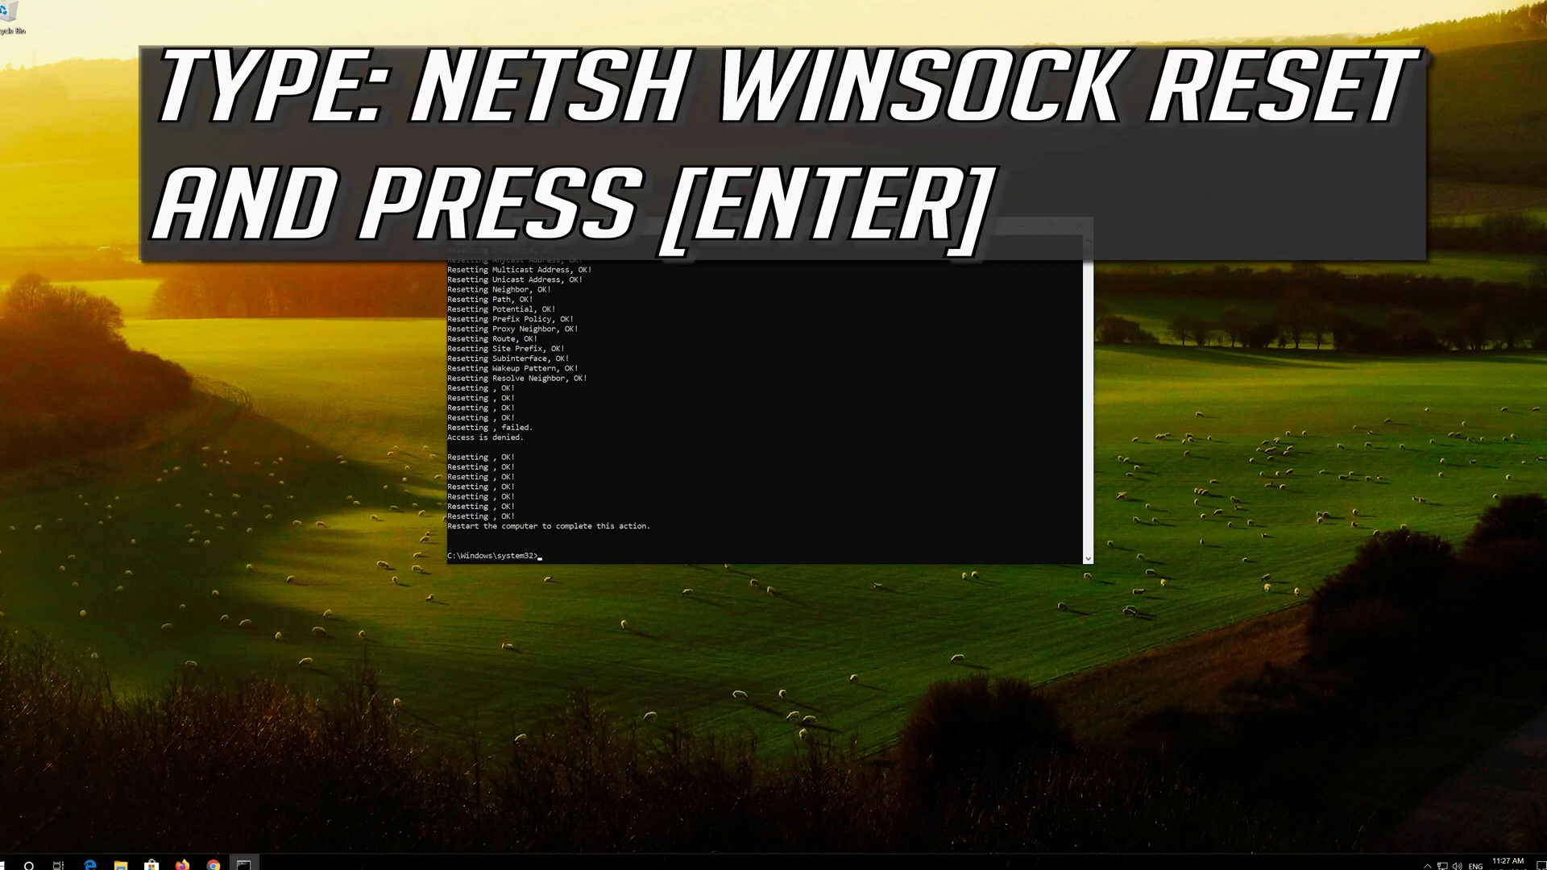
Run 'netsh winsock reset' to reset the Winsock catalog.
{"action": "type", "text": "ne"}
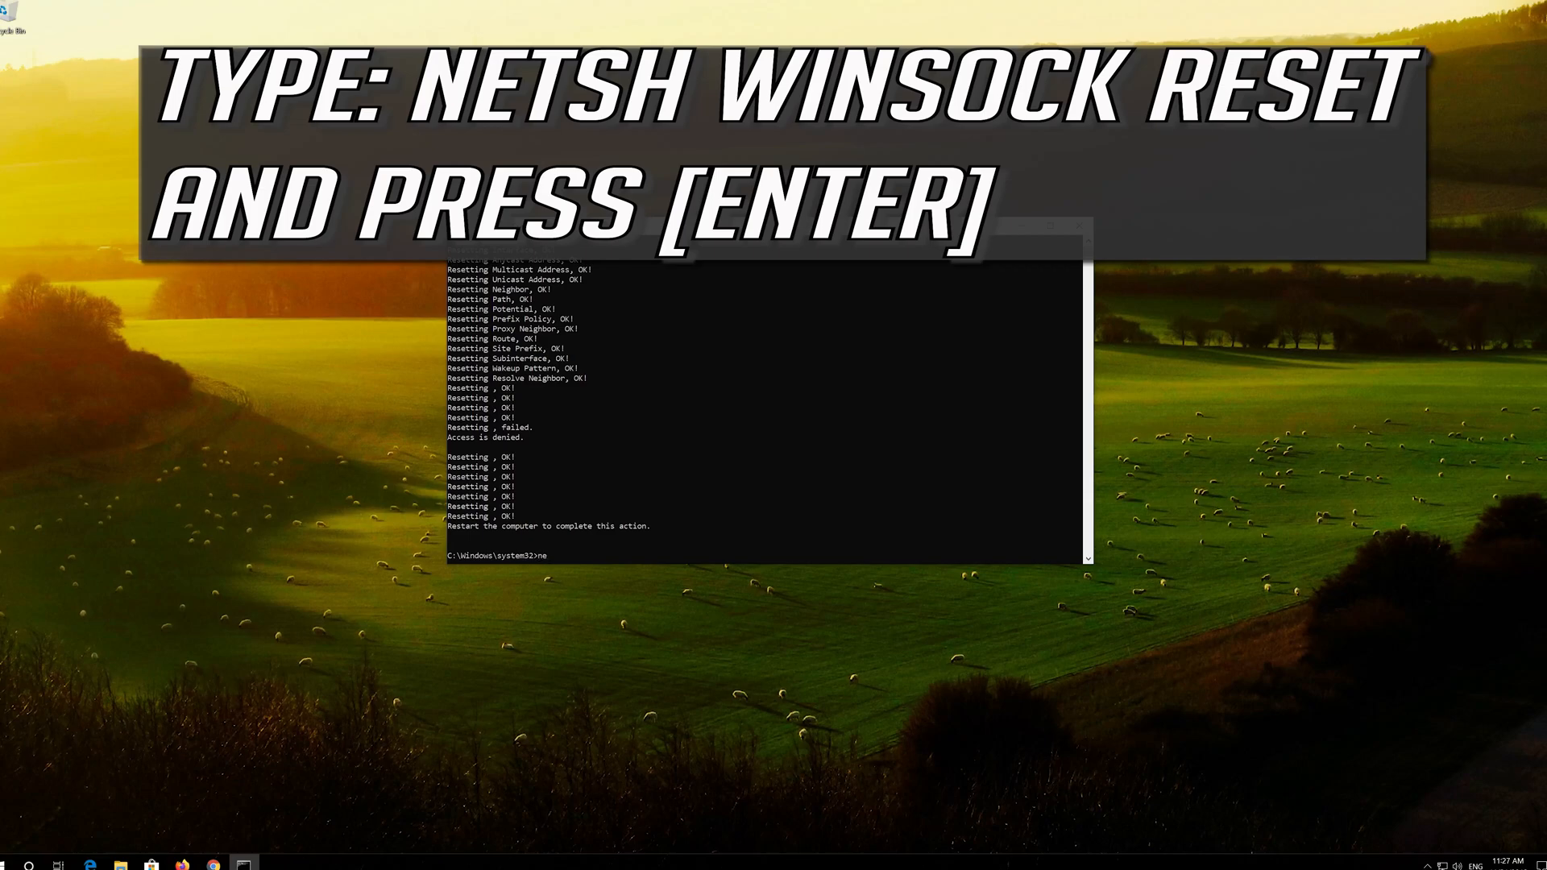
{"action": "type", "text": "tsh"}
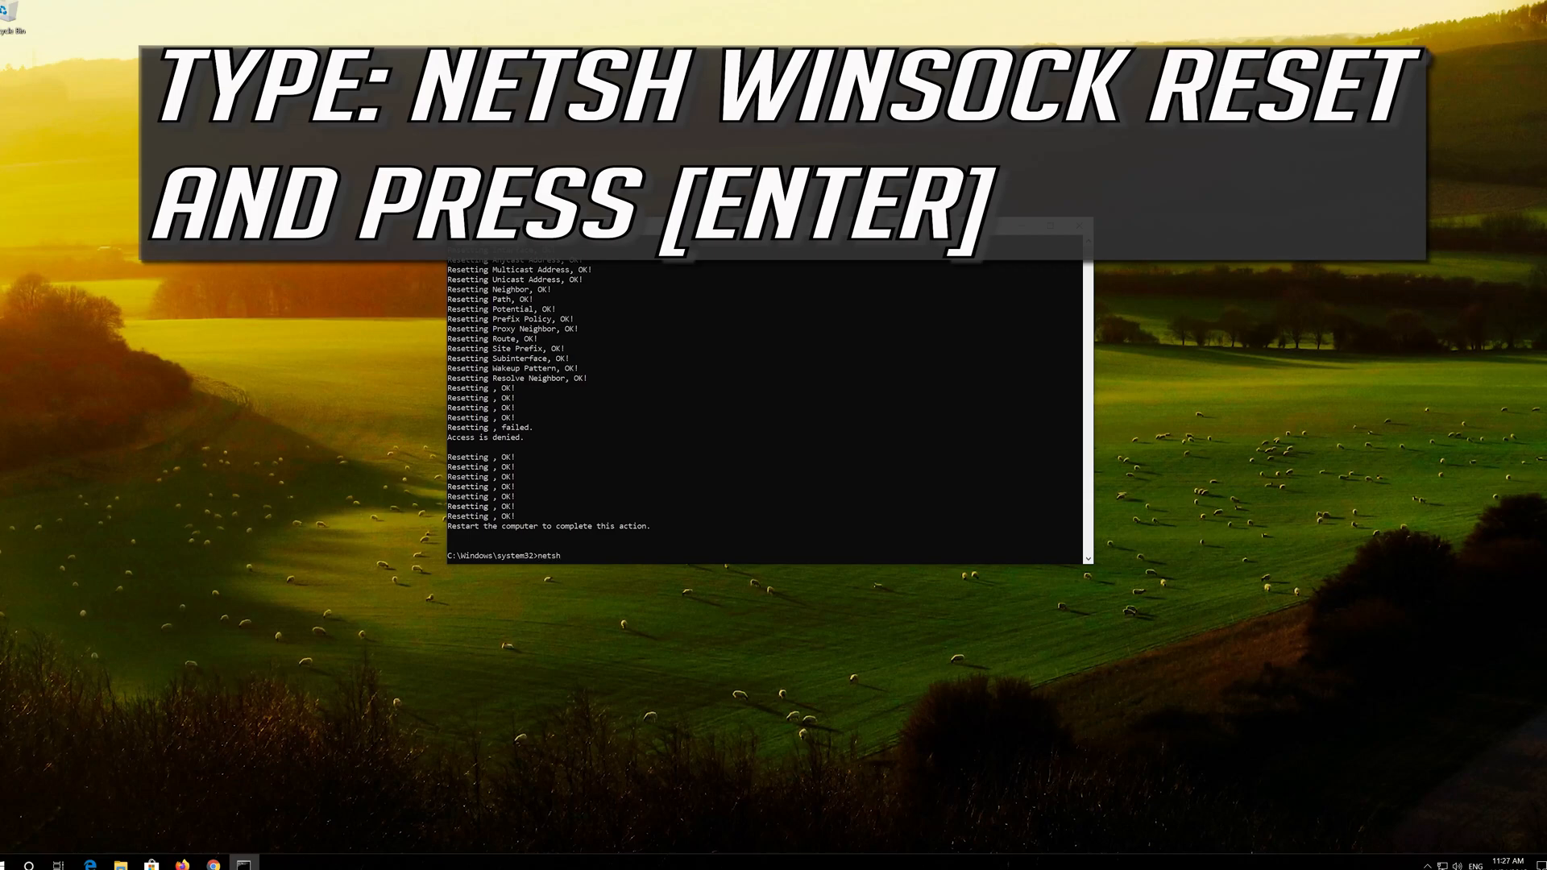
{"action": "type", "text": "w"}
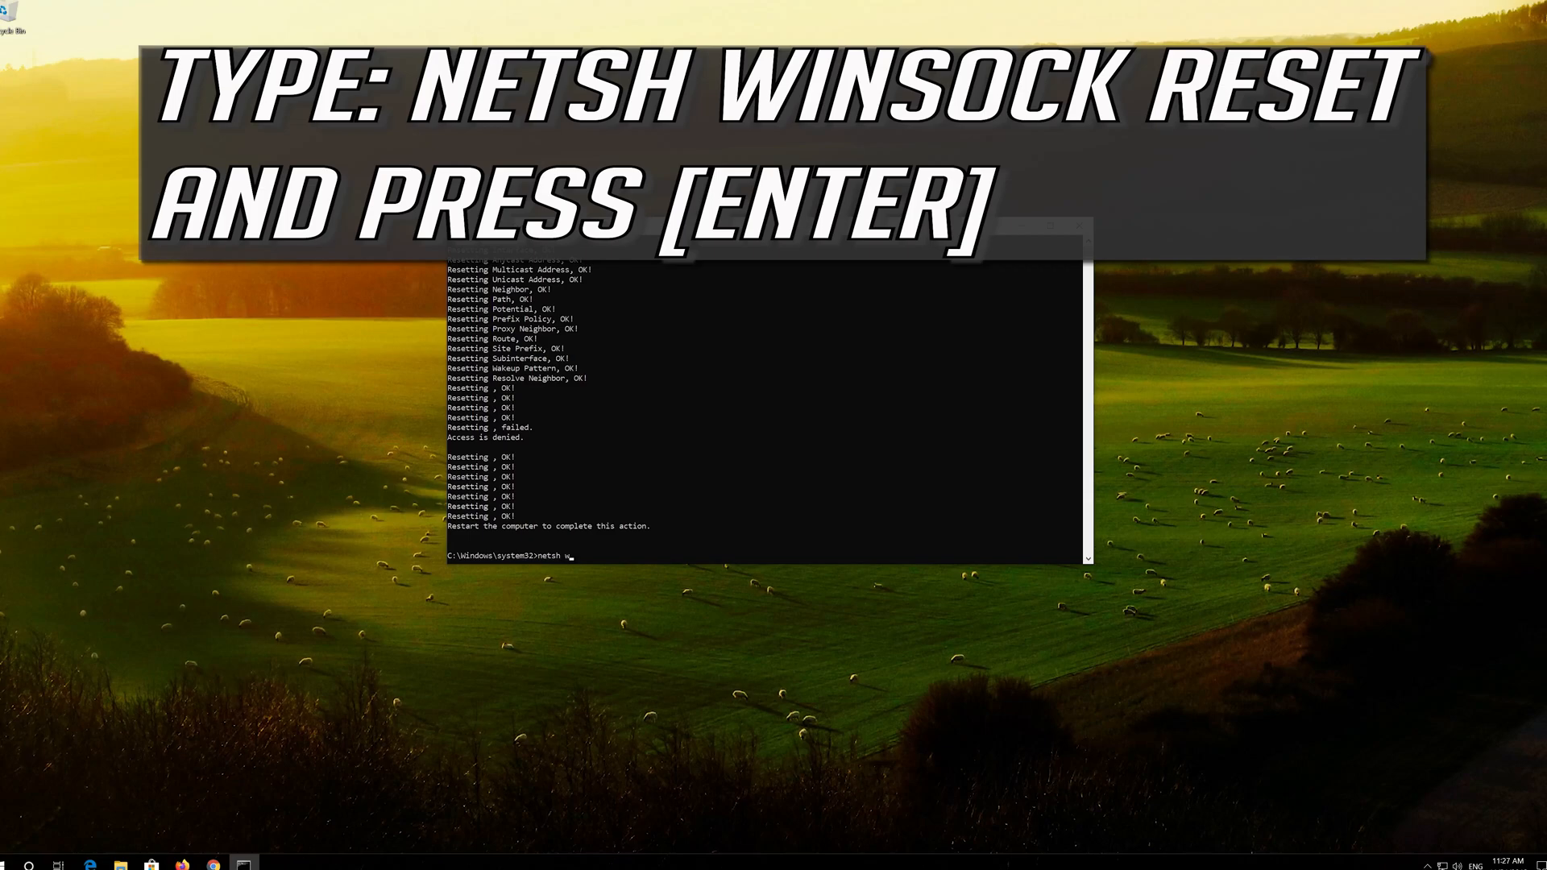
{"action": "type", "text": "insock"}
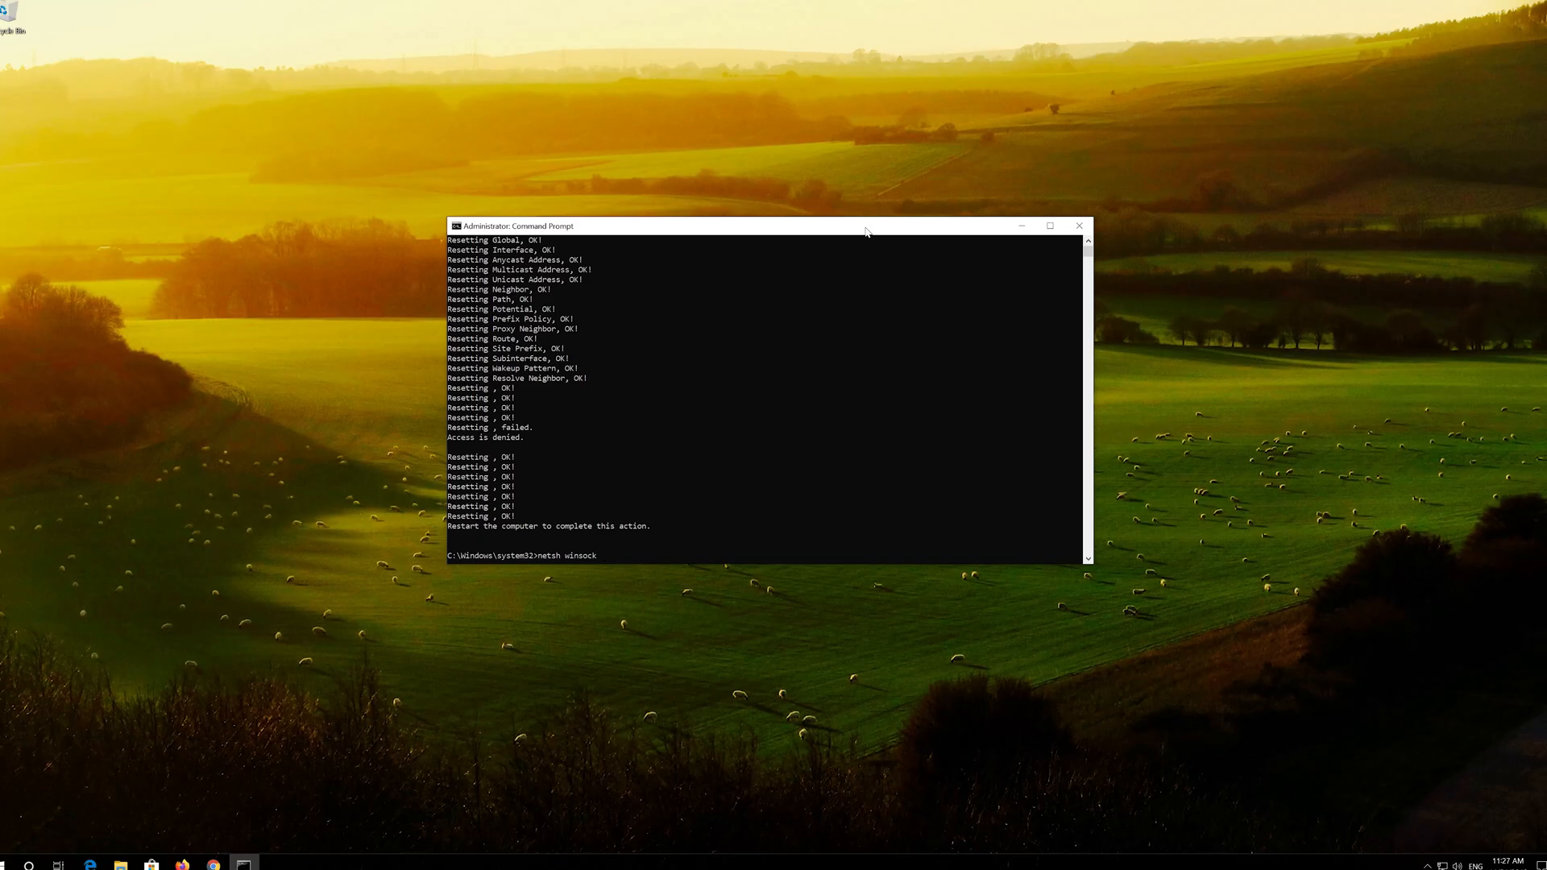
{"action": "type", "text": "reset"}
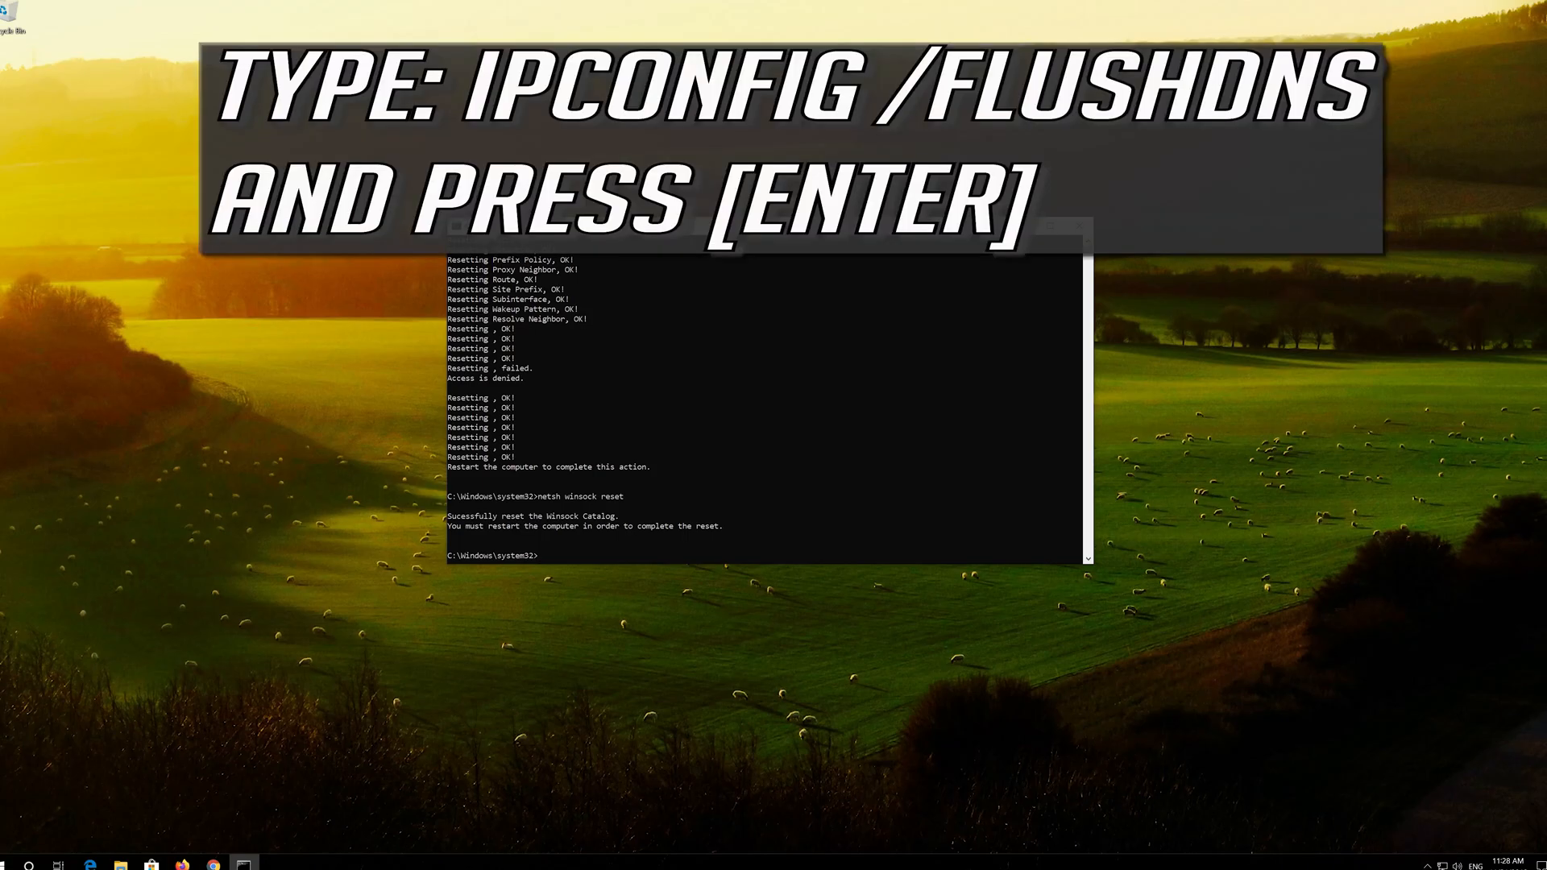
Run 'ipconfig /flushdns' to flush the DNS resolver cache.
{"action": "type", "text": "ipconfig"}
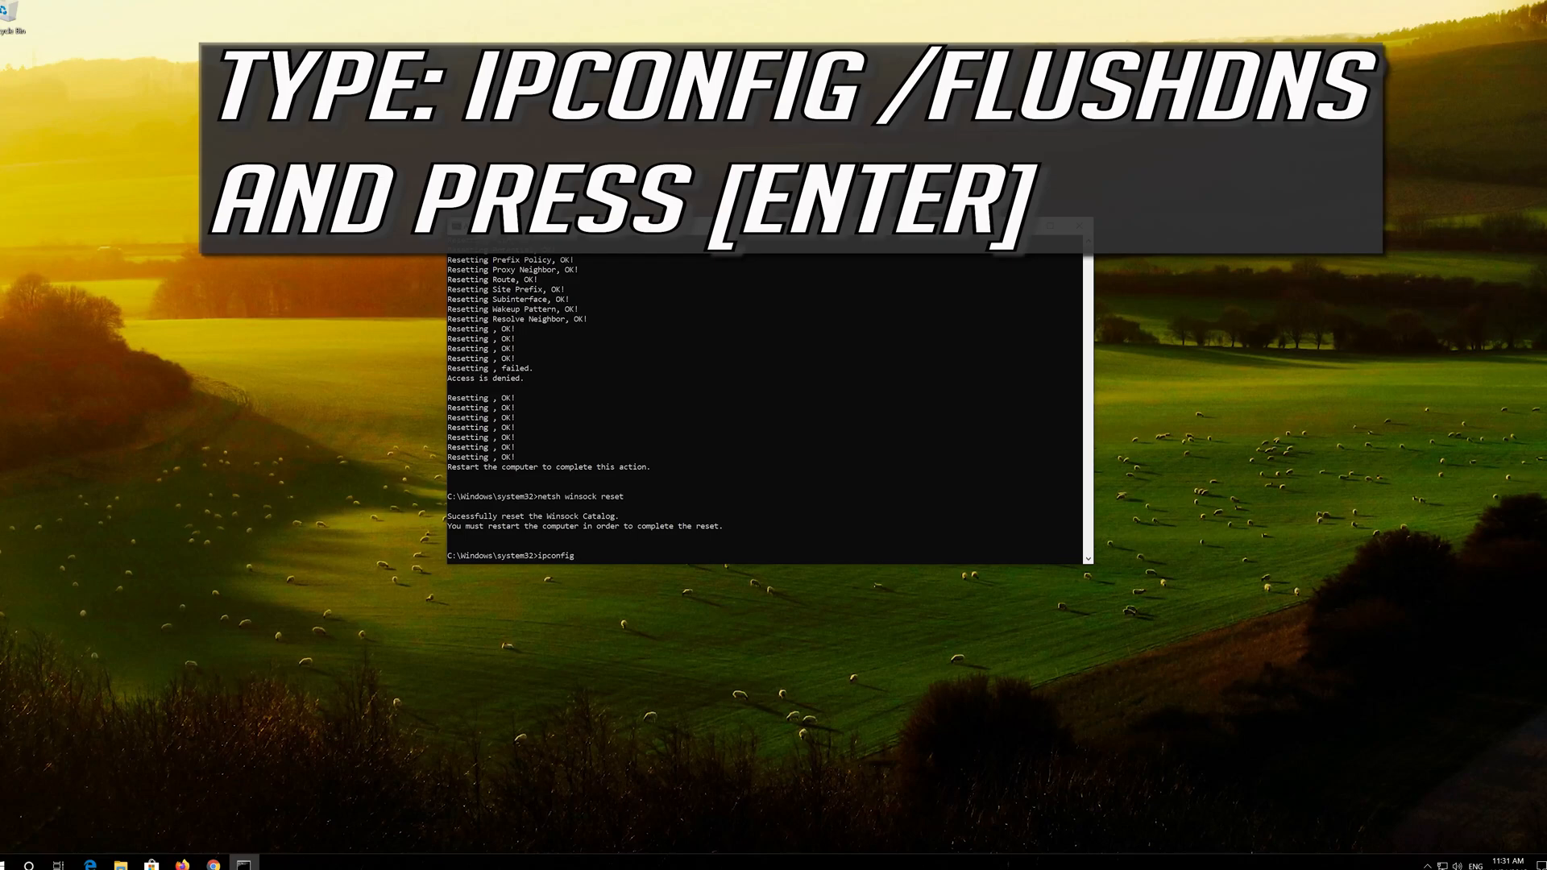
{"action": "type", "text": "/"}
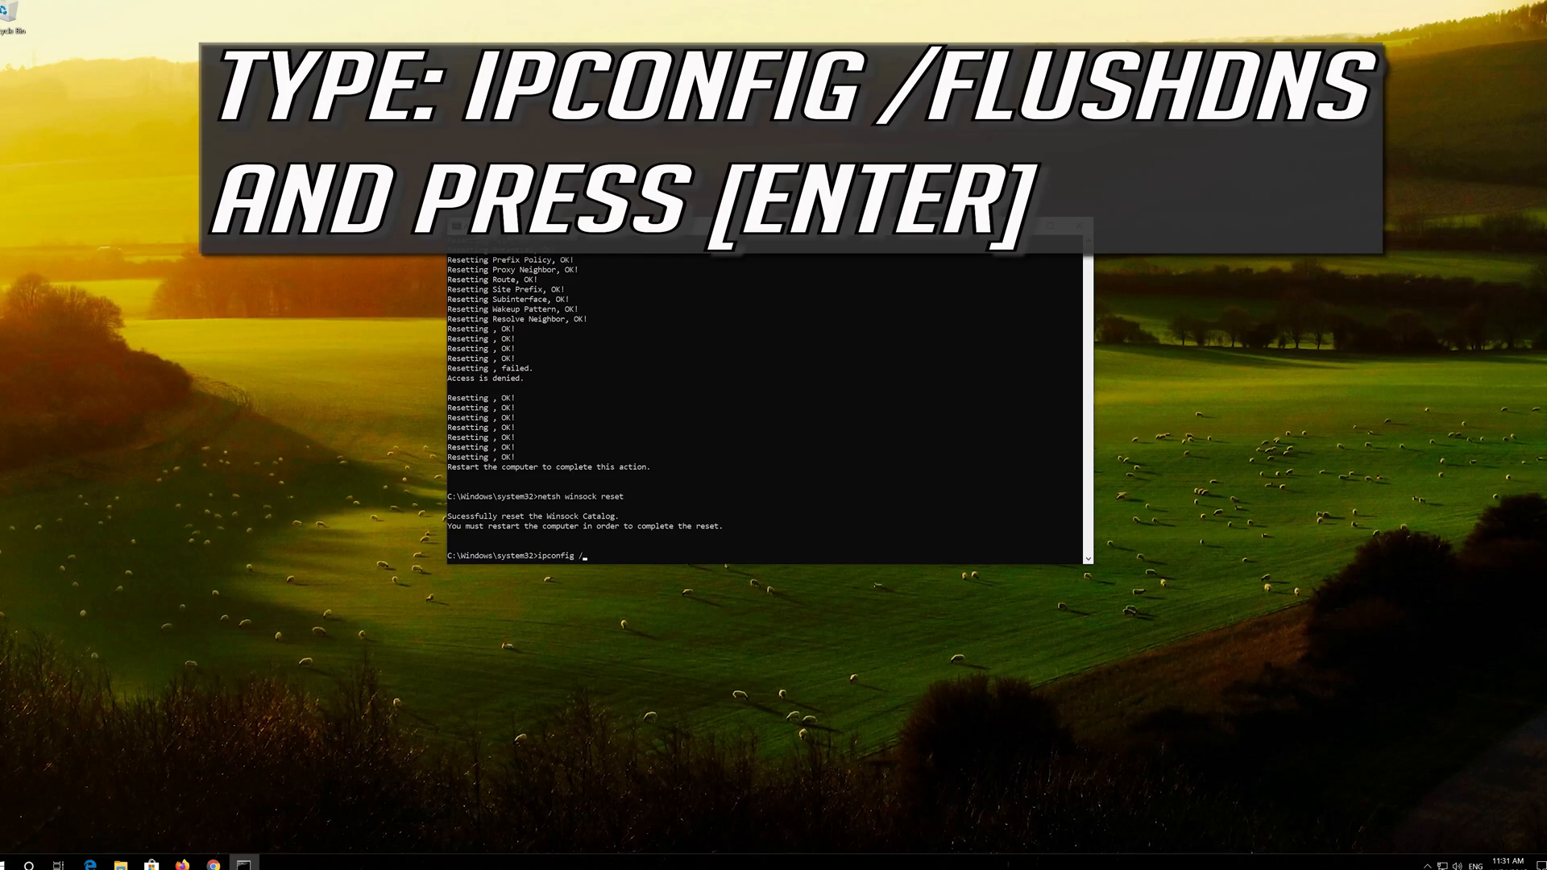
{"action": "type", "text": "flus"}
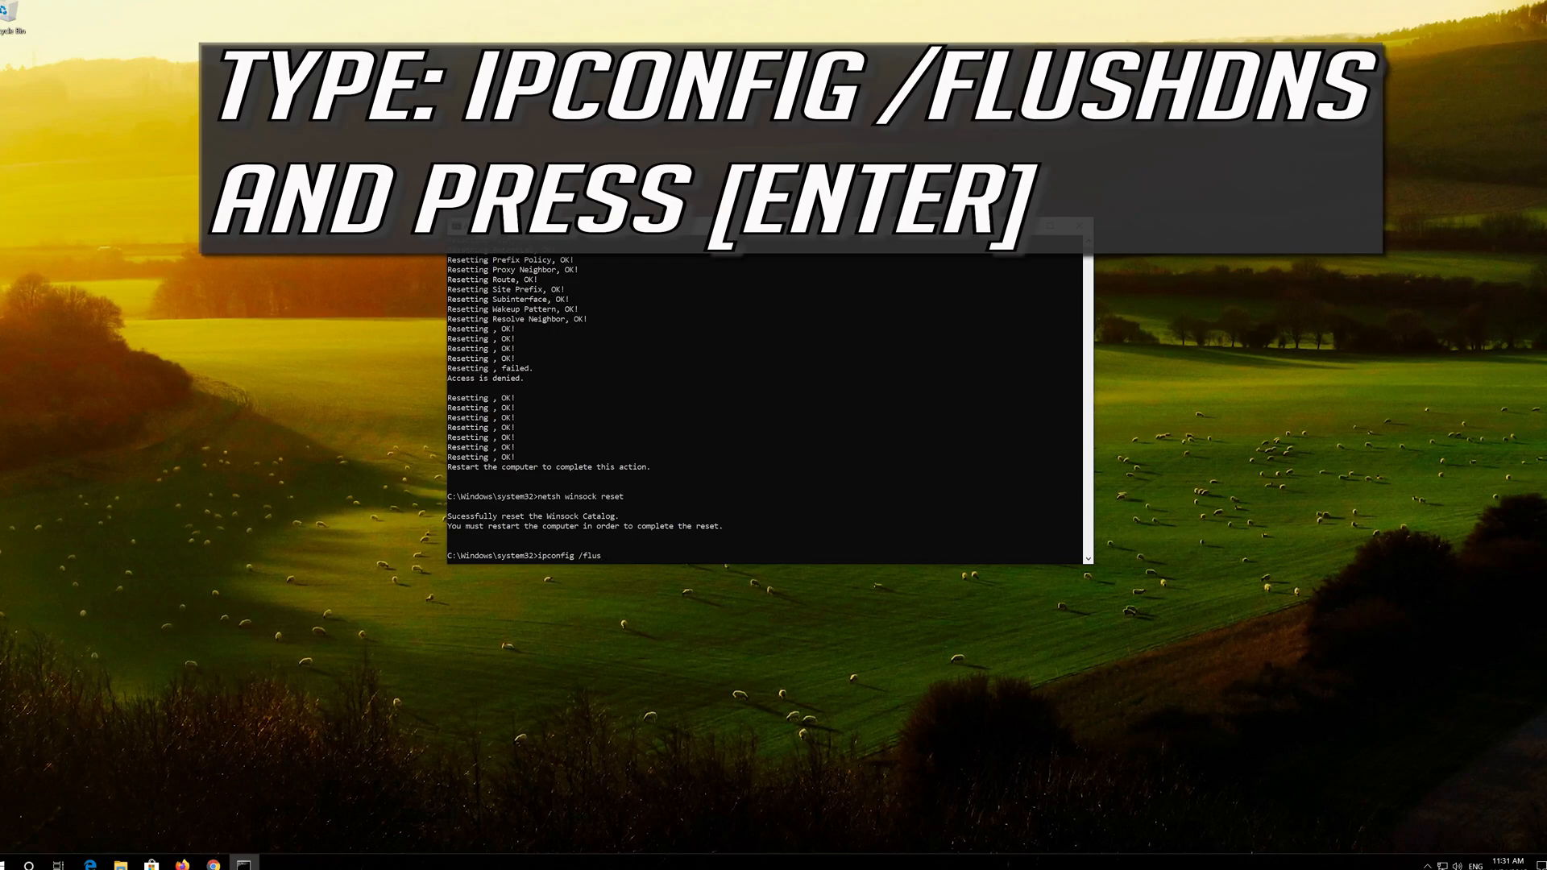
{"action": "type", "text": "hd"}
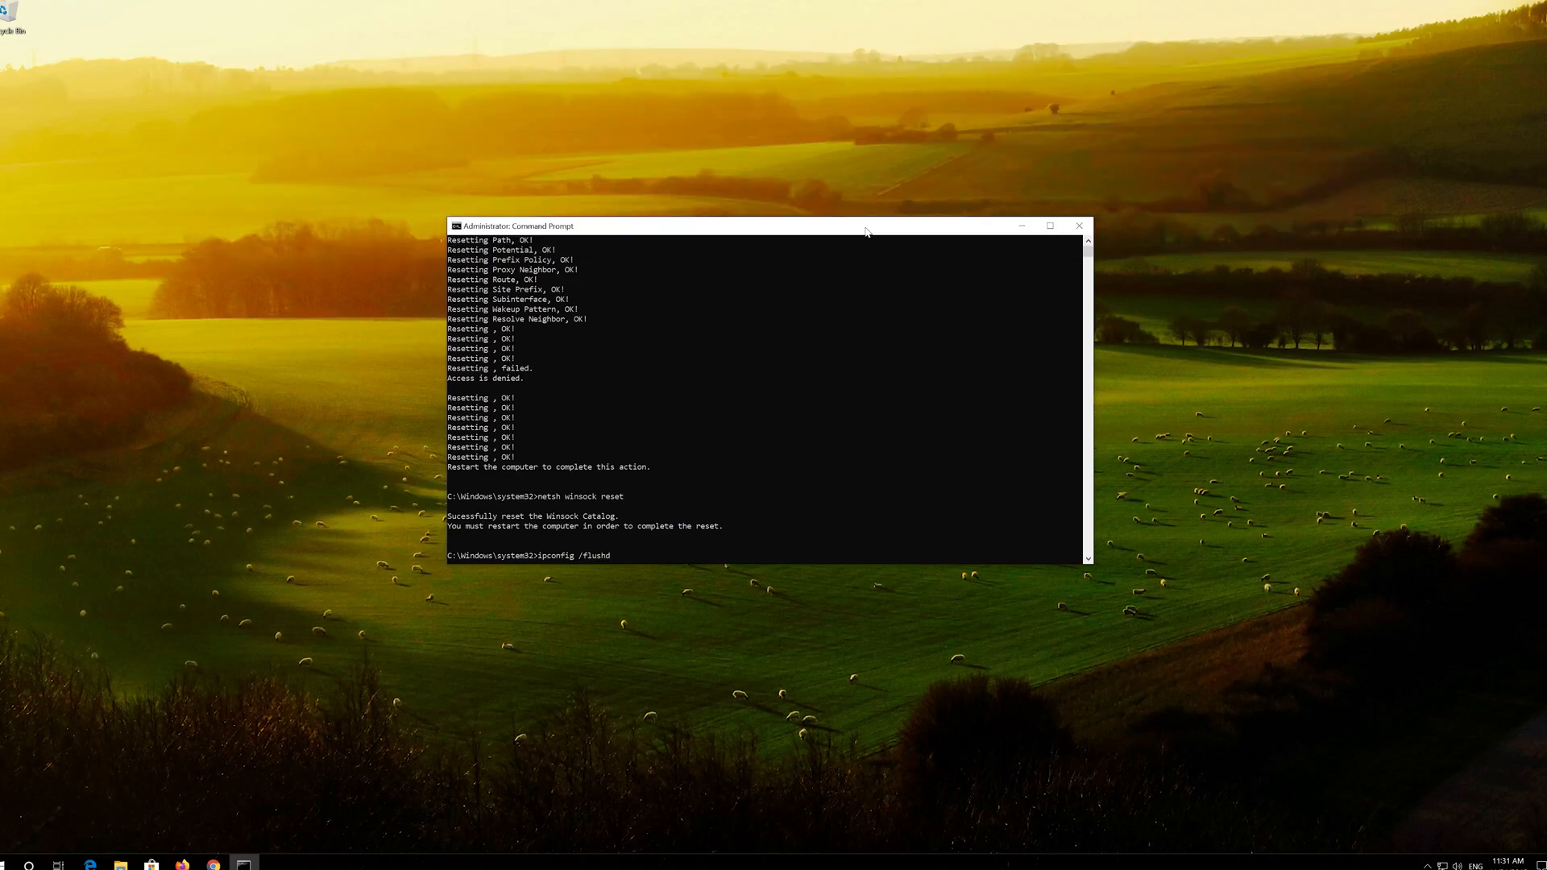
{"action": "type", "text": "ns"}
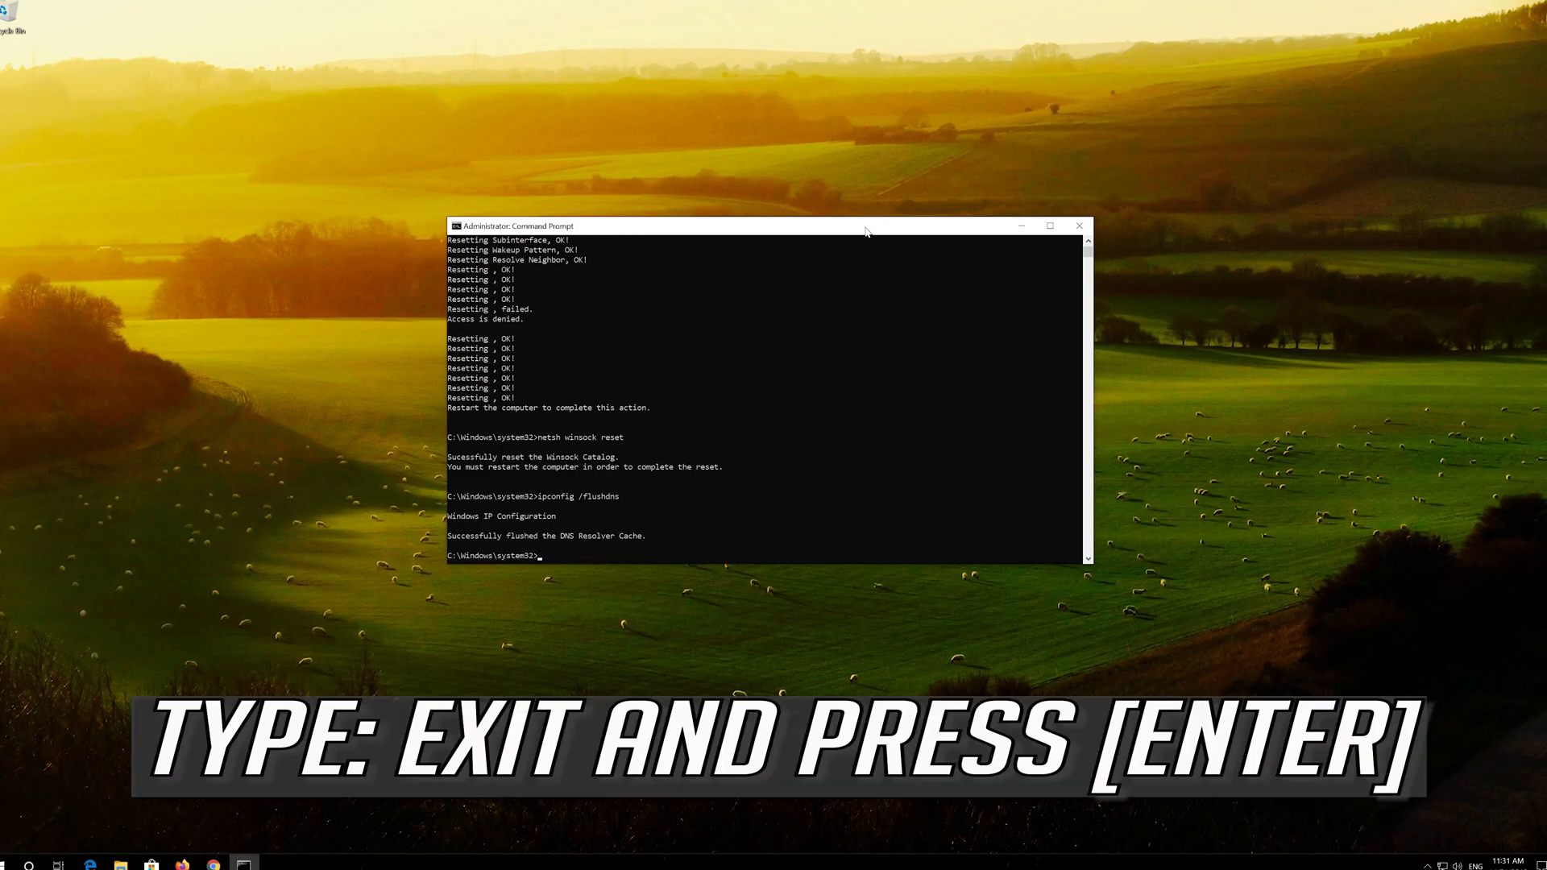
Exit Command Prompt and search Start for Control Panel.
{"action": "type", "text": "exi"}
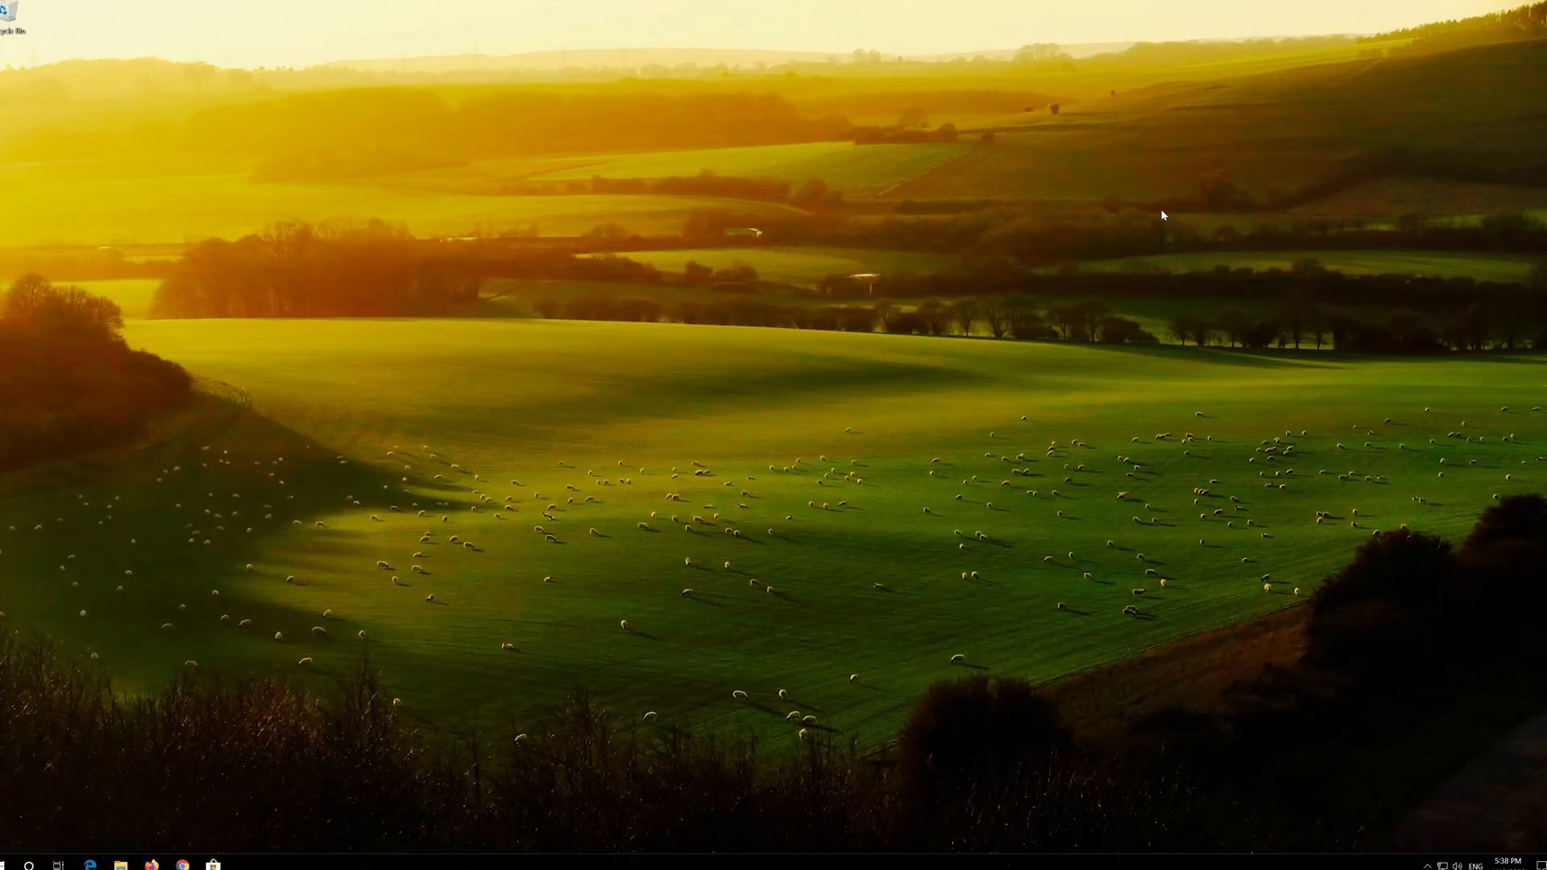
{"action": "type", "text": "control panel"}
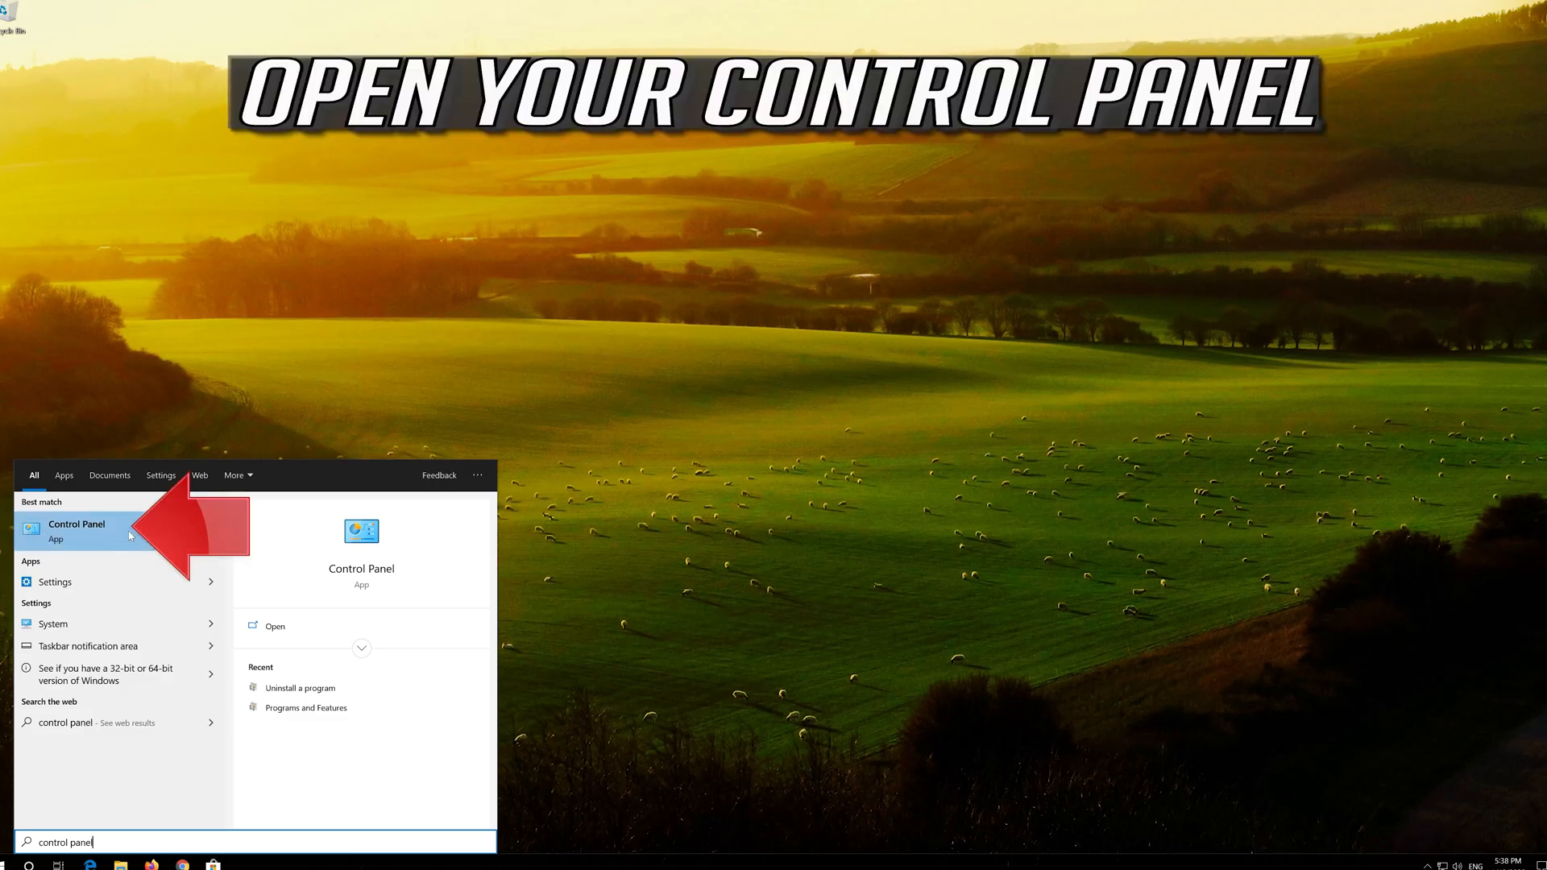
Open Control Panel and go through Network and Internet to Network and Sharing Center.
{"action": "left_click", "coordinate": [77, 523]}
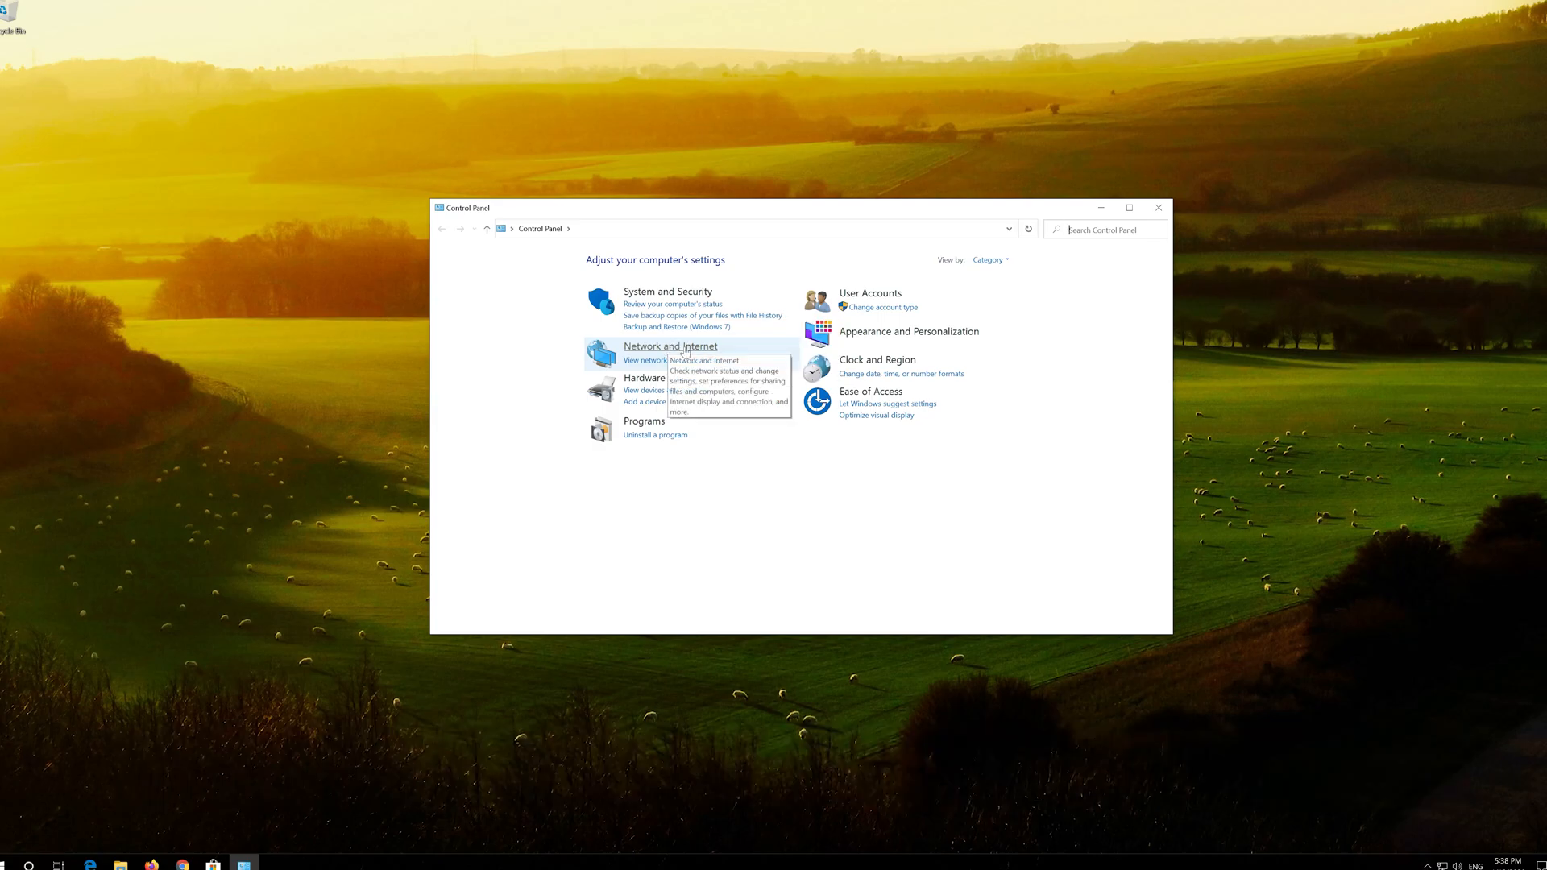
{"action": "left_click", "coordinate": [669, 346]}
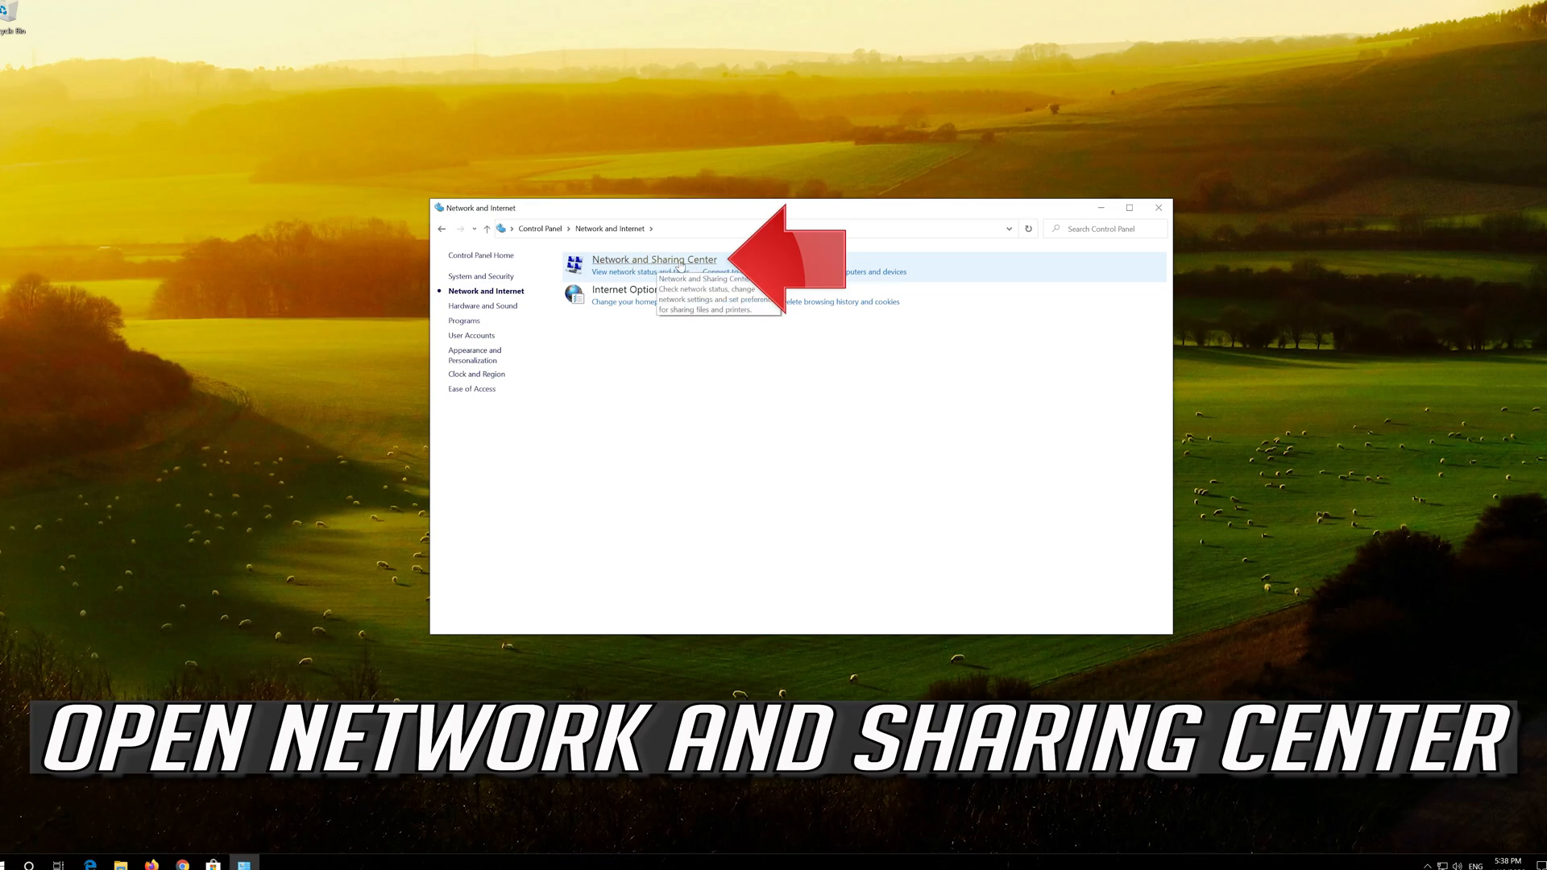
{"action": "left_click", "coordinate": [653, 260]}
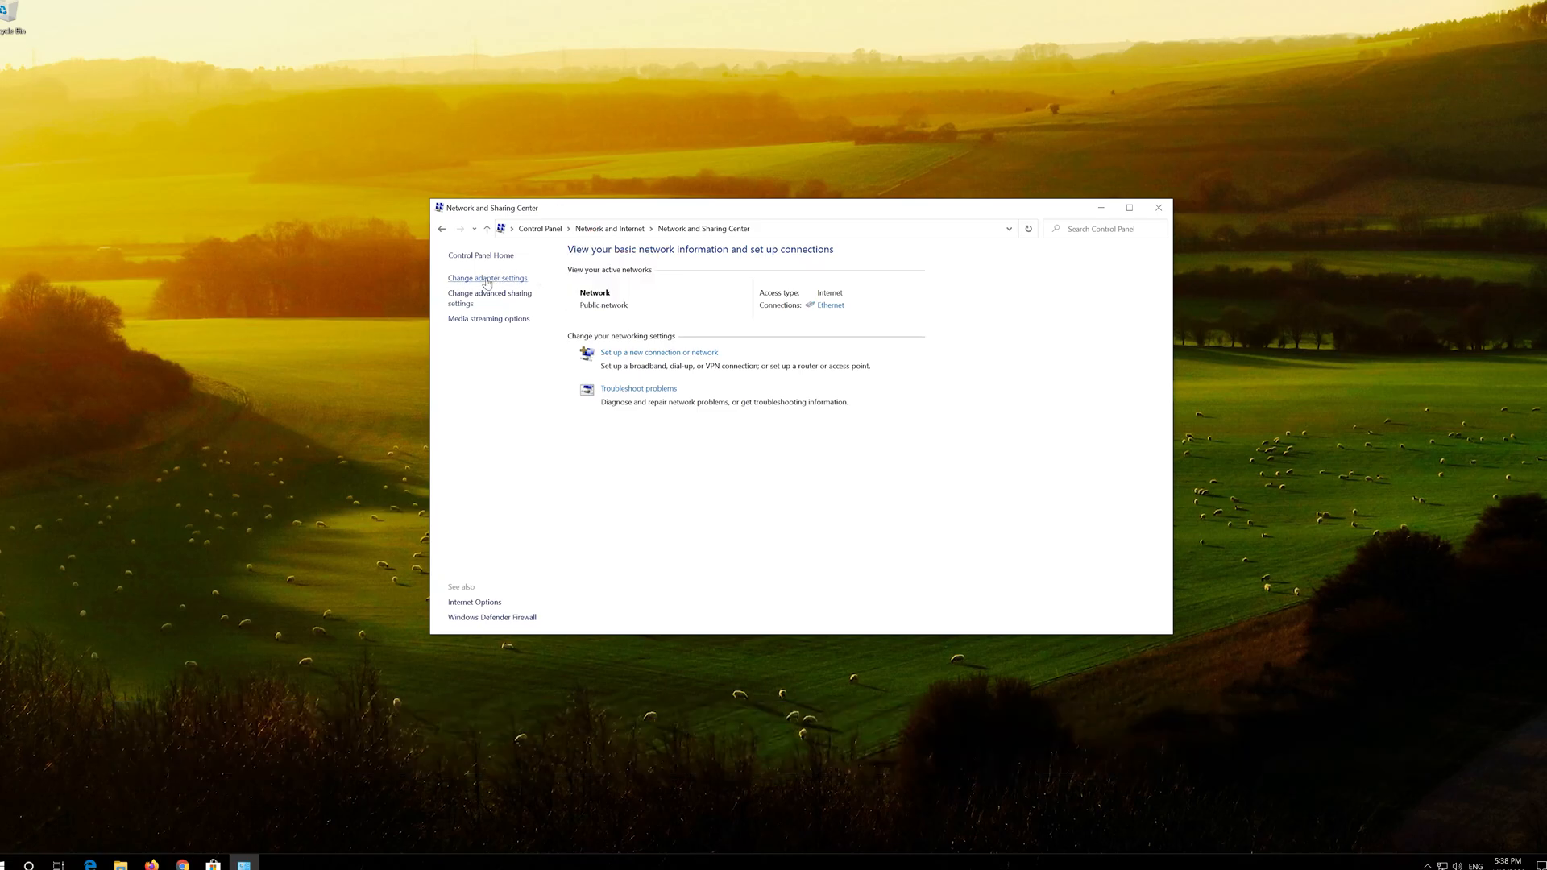
Open the Ethernet adapter's Properties from Change adapter settings.
{"action": "left_click", "coordinate": [487, 277]}
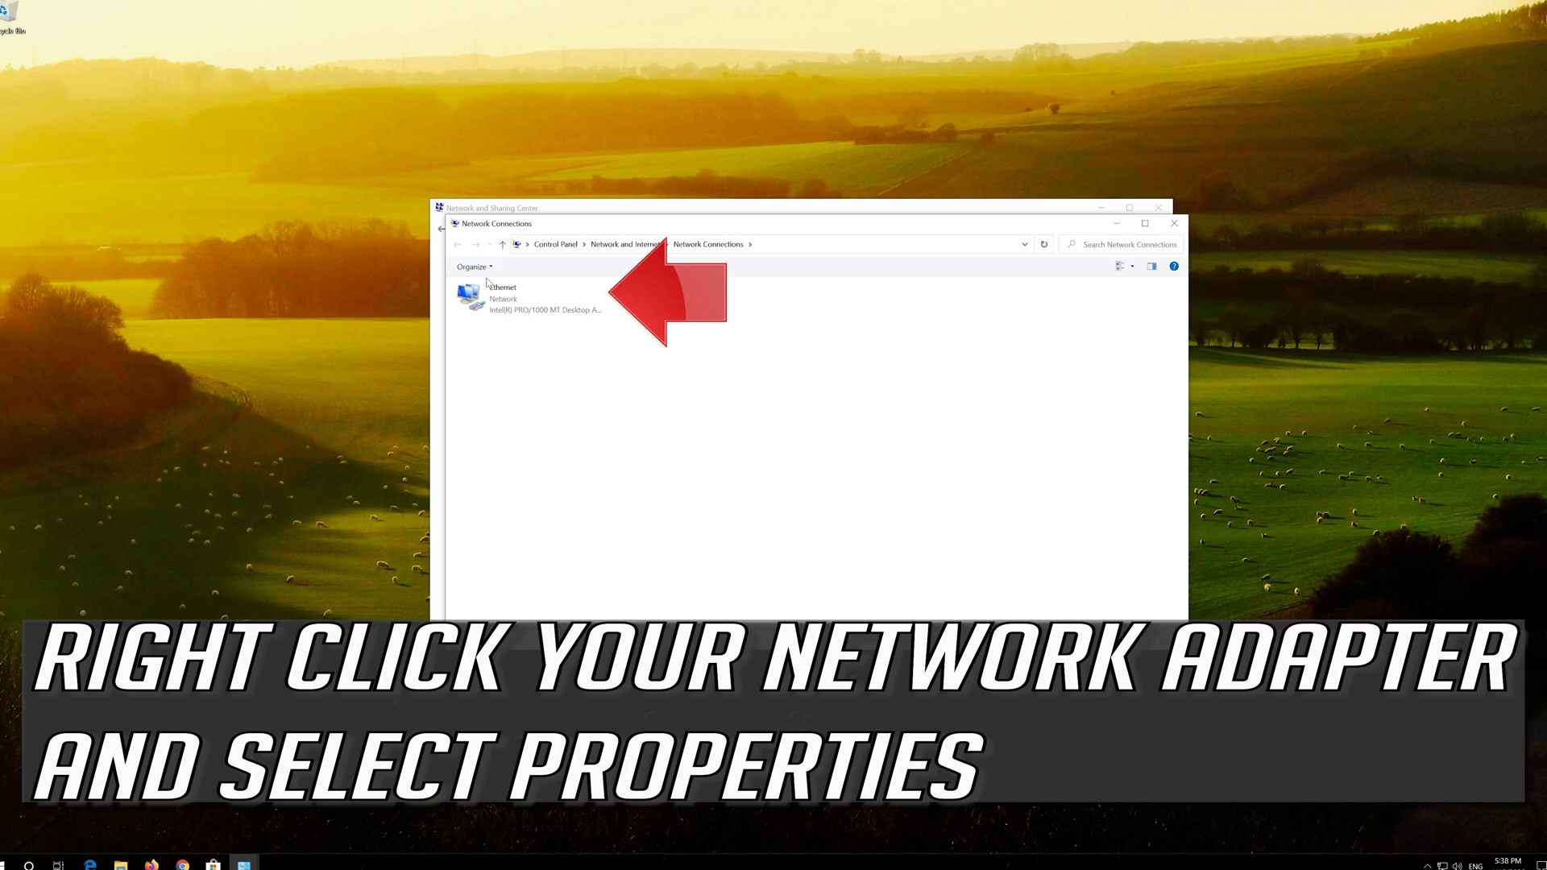
{"action": "left_click", "coordinate": [533, 298]}
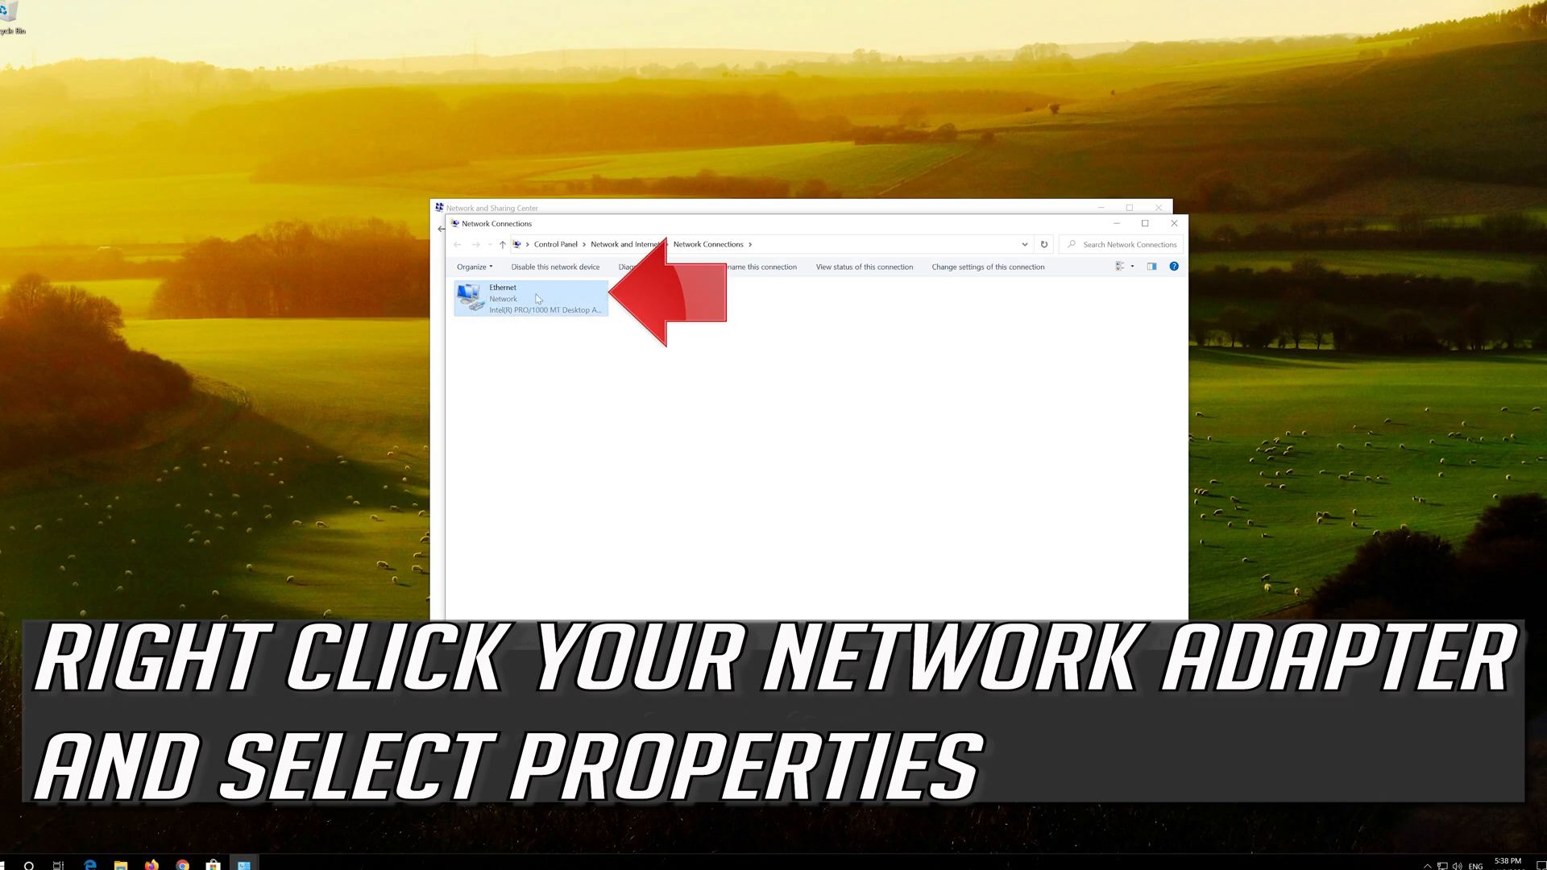
{"action": "right_click", "coordinate": [531, 298]}
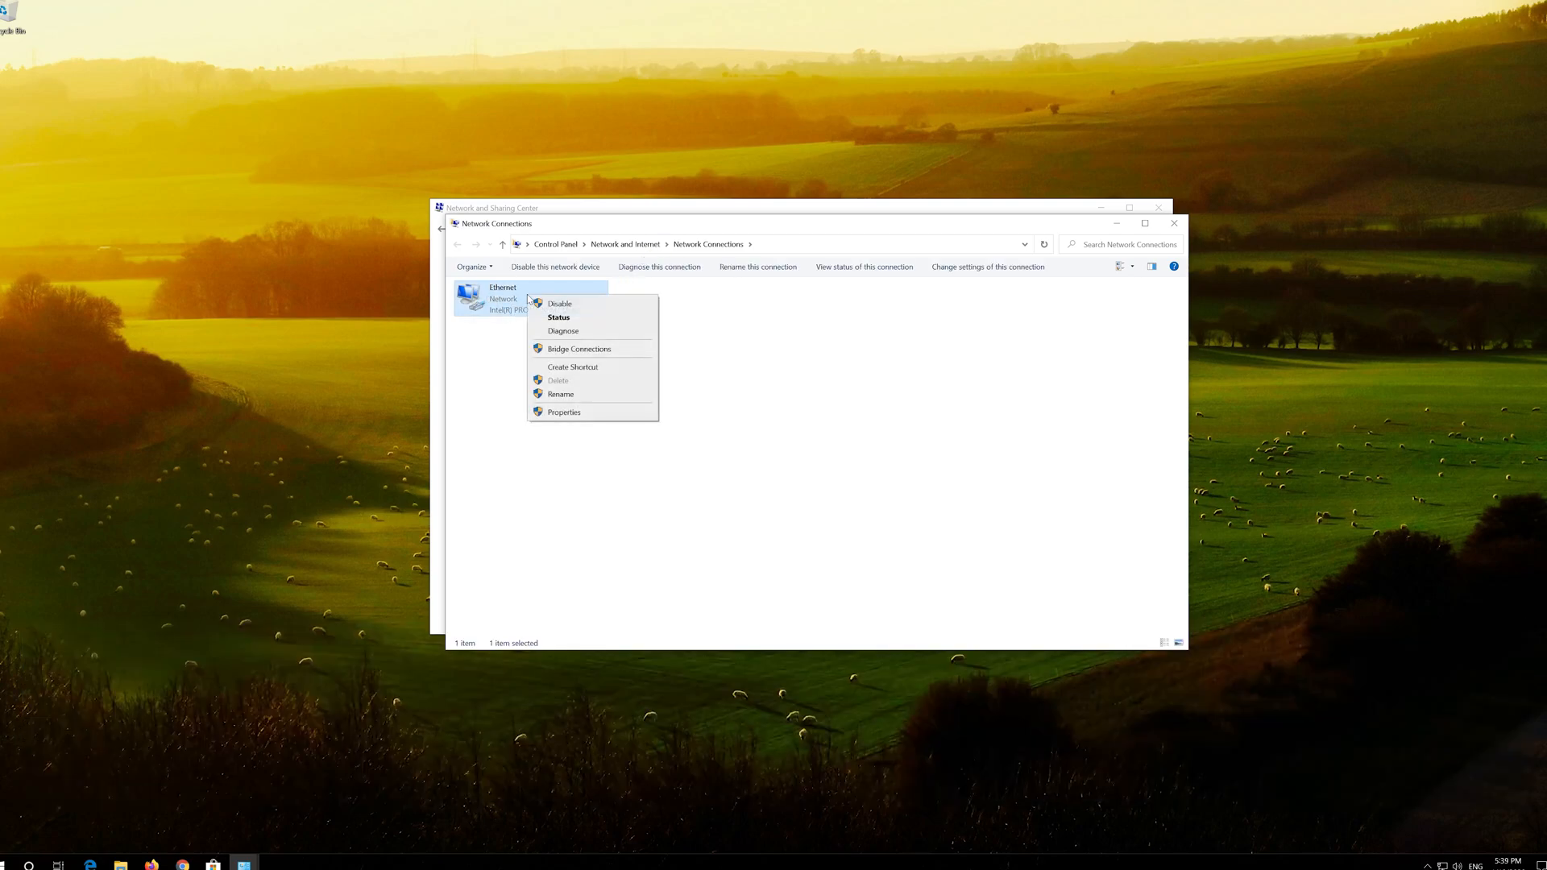
{"action": "mouse_move", "coordinate": [564, 414]}
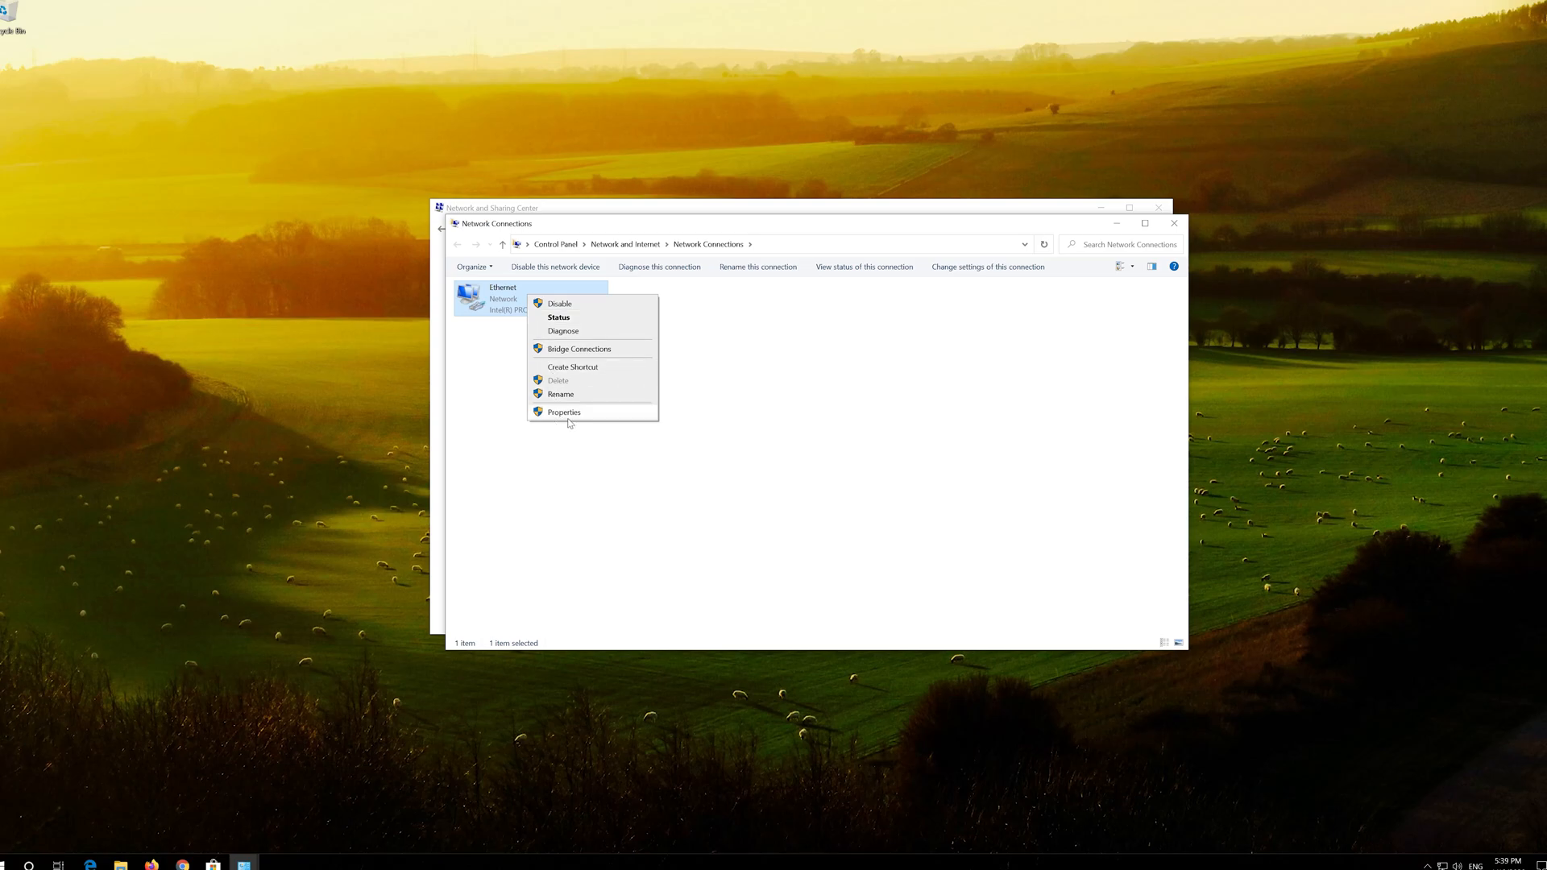
{"action": "left_click", "coordinate": [564, 411]}
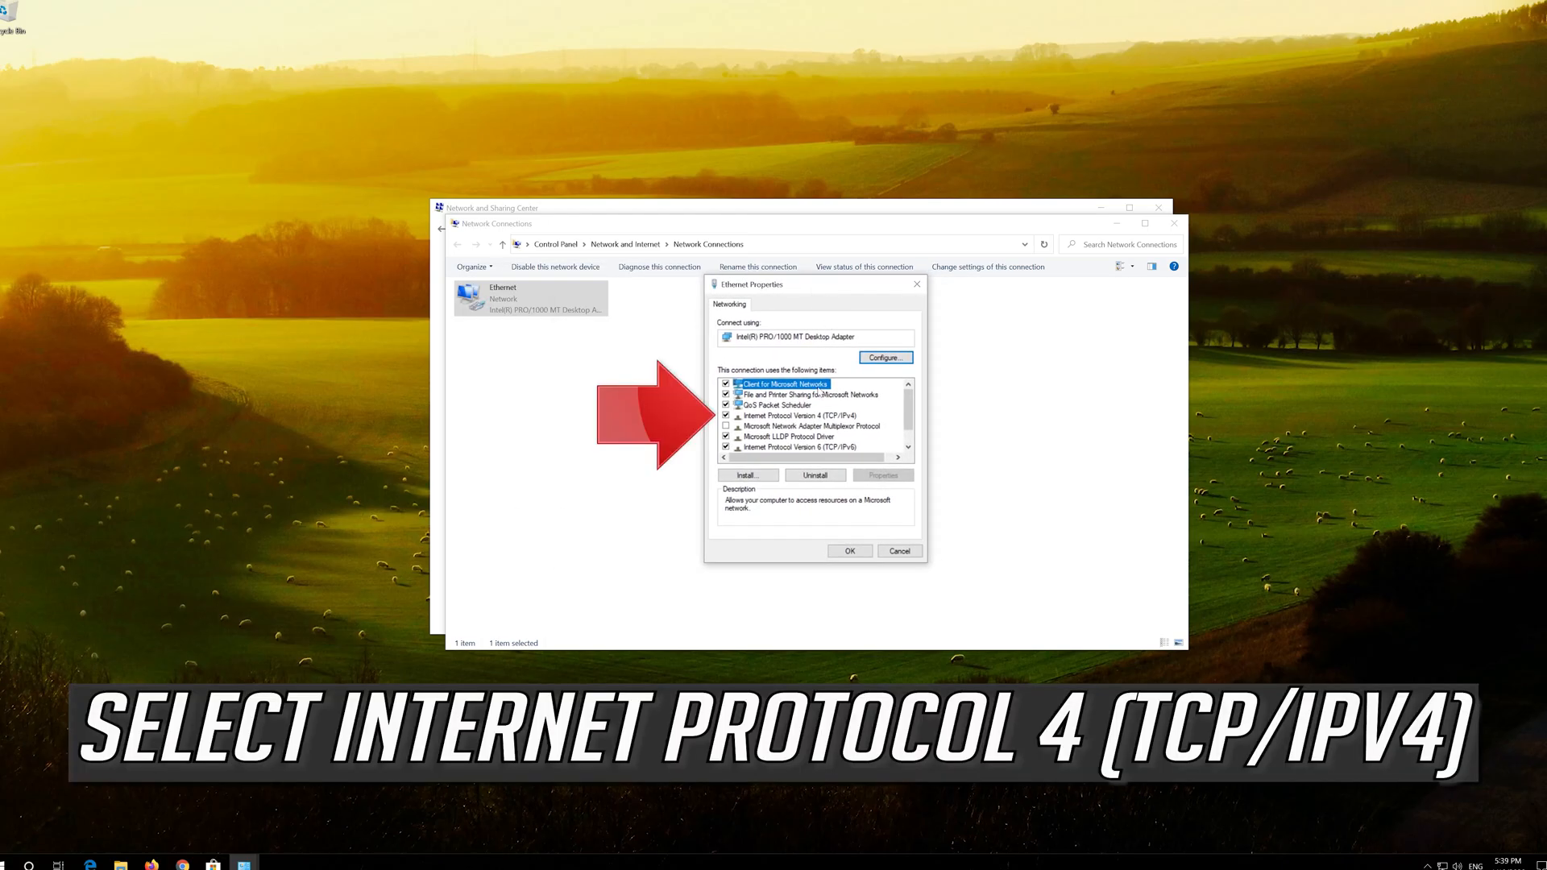
Open the Internet Protocol Version 4 (TCP/IPv4) properties.
{"action": "left_click", "coordinate": [799, 416]}
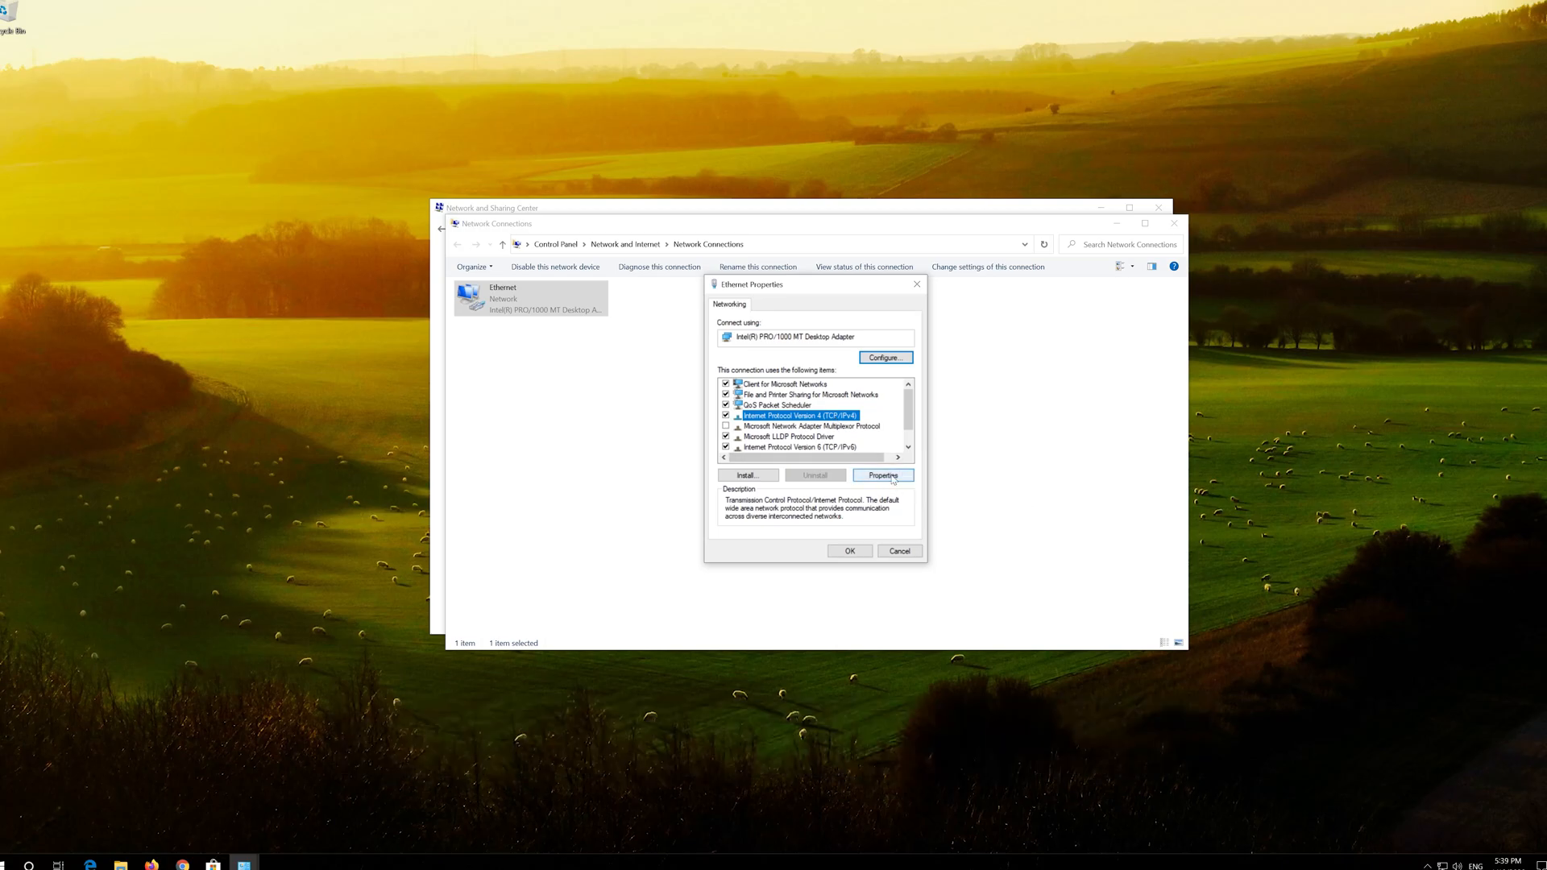
{"action": "left_click", "coordinate": [882, 474]}
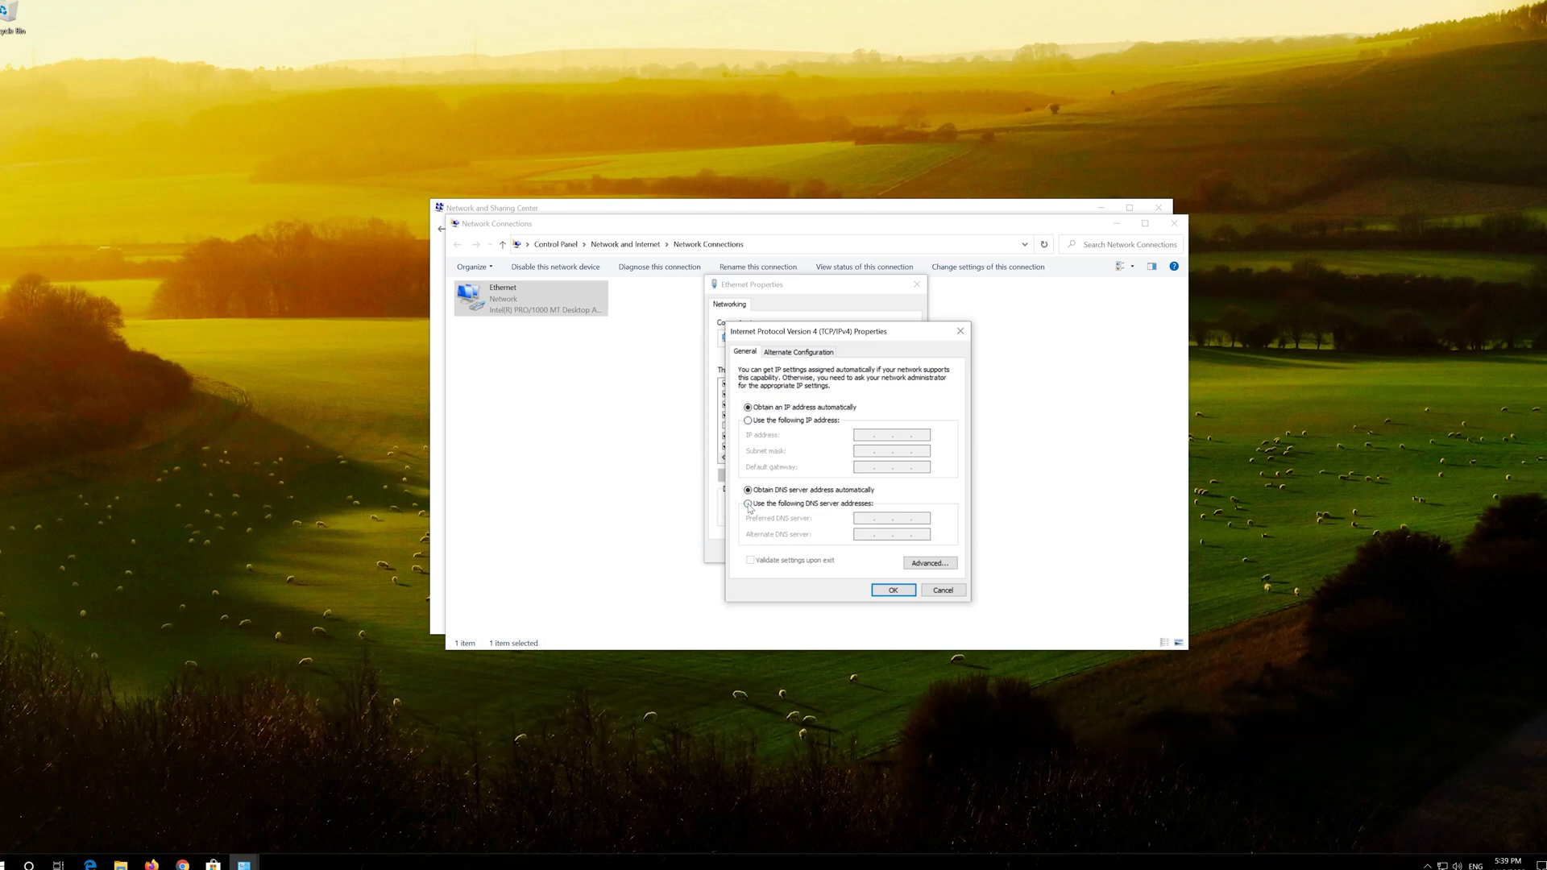
Set preferred DNS 1.1.1.1 and alternate DNS 1.0.0.1, then save and close.
{"action": "left_click", "coordinate": [747, 503]}
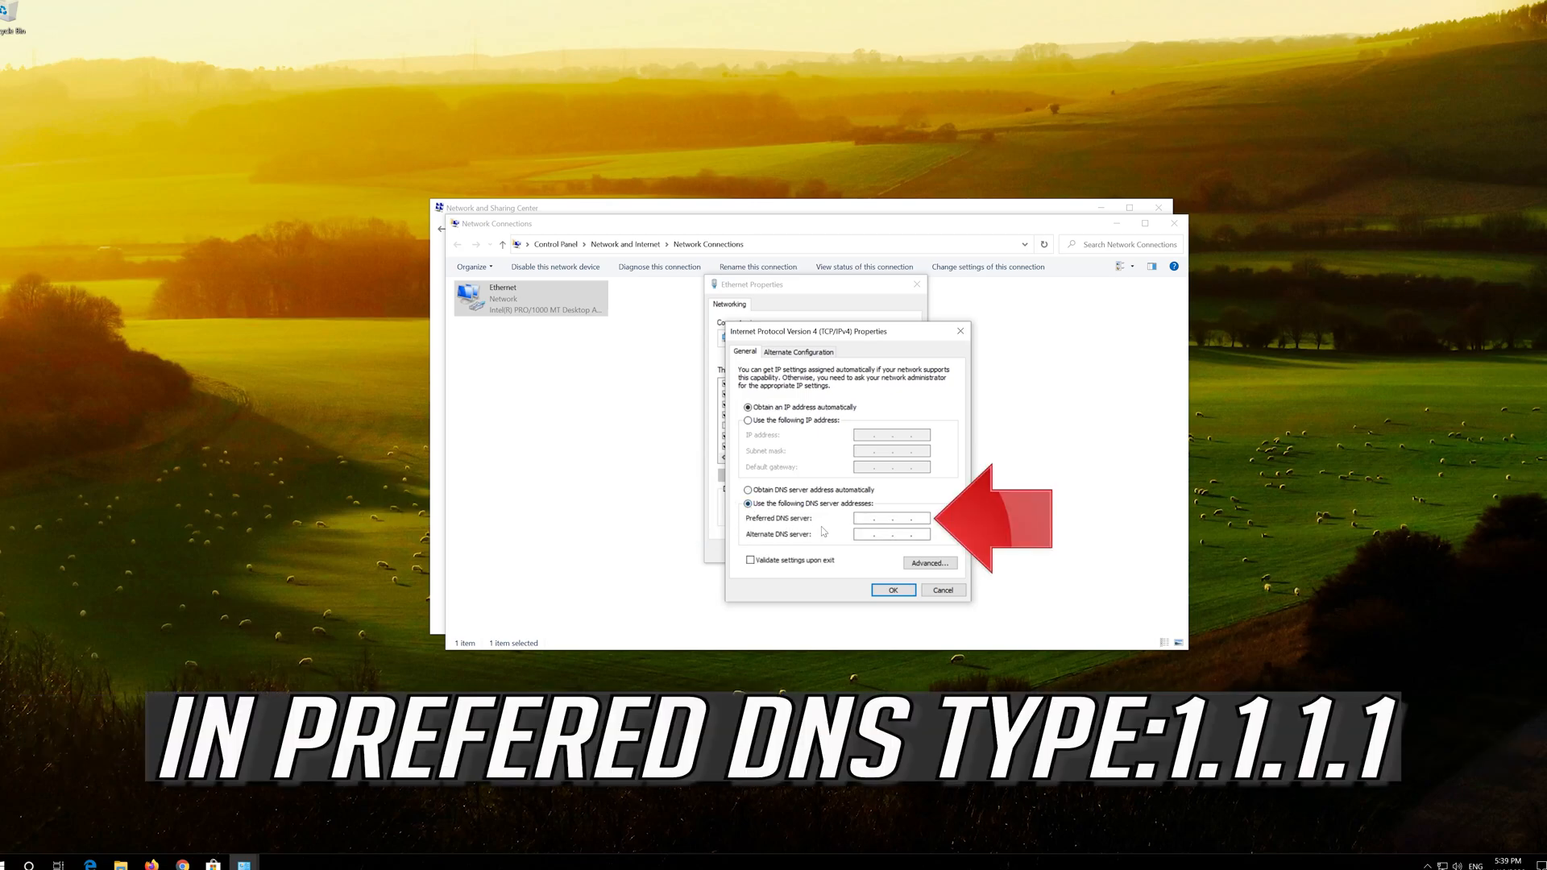
{"action": "left_click", "coordinate": [883, 518]}
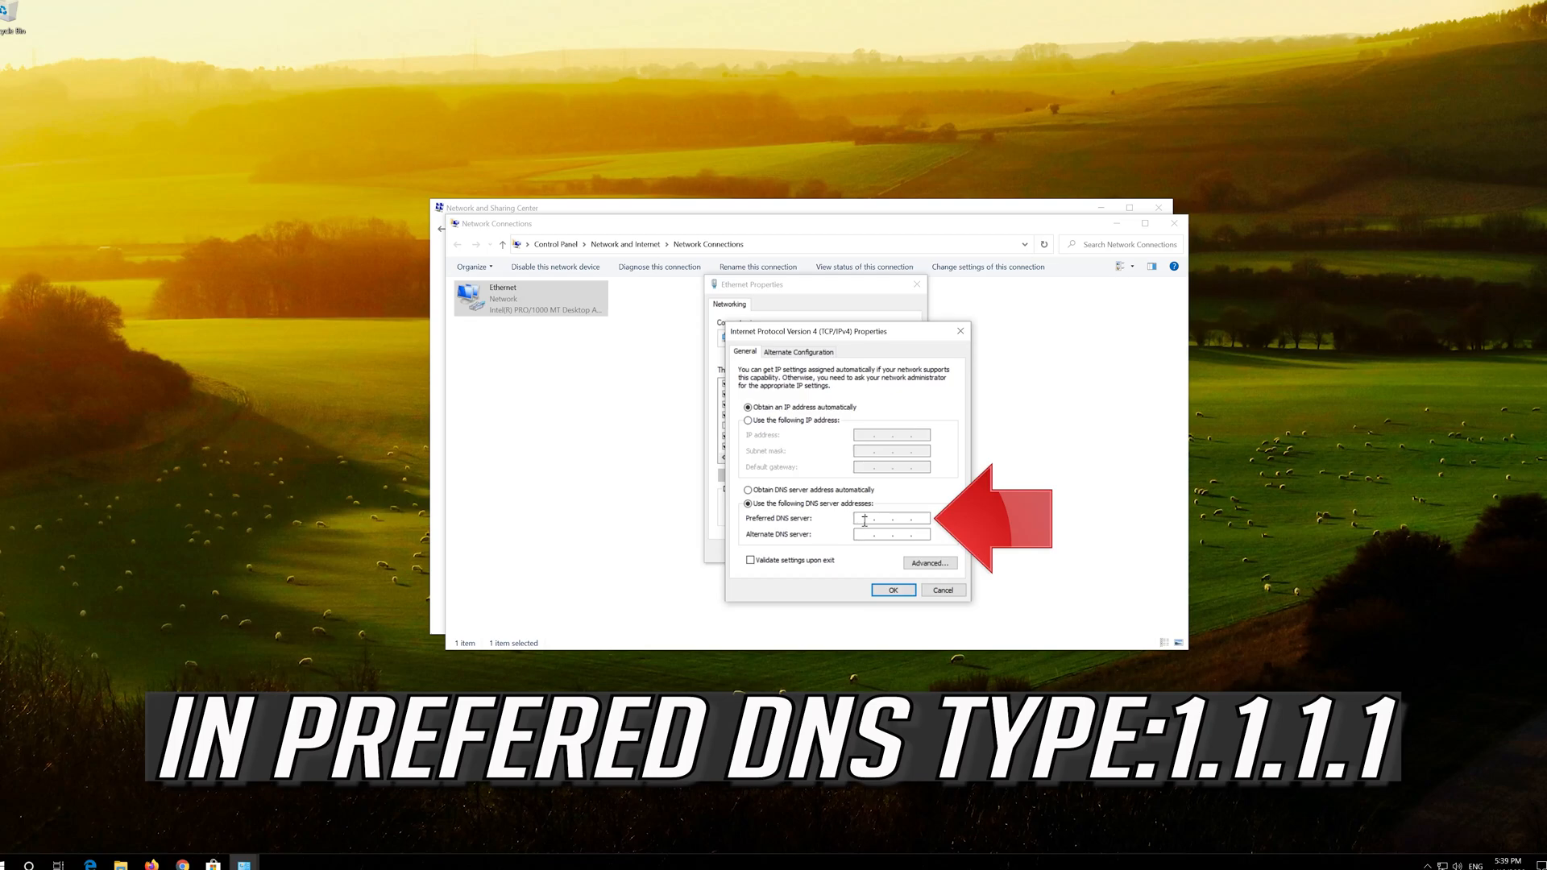
{"action": "type", "text": "1 . 1 . 1 ."}
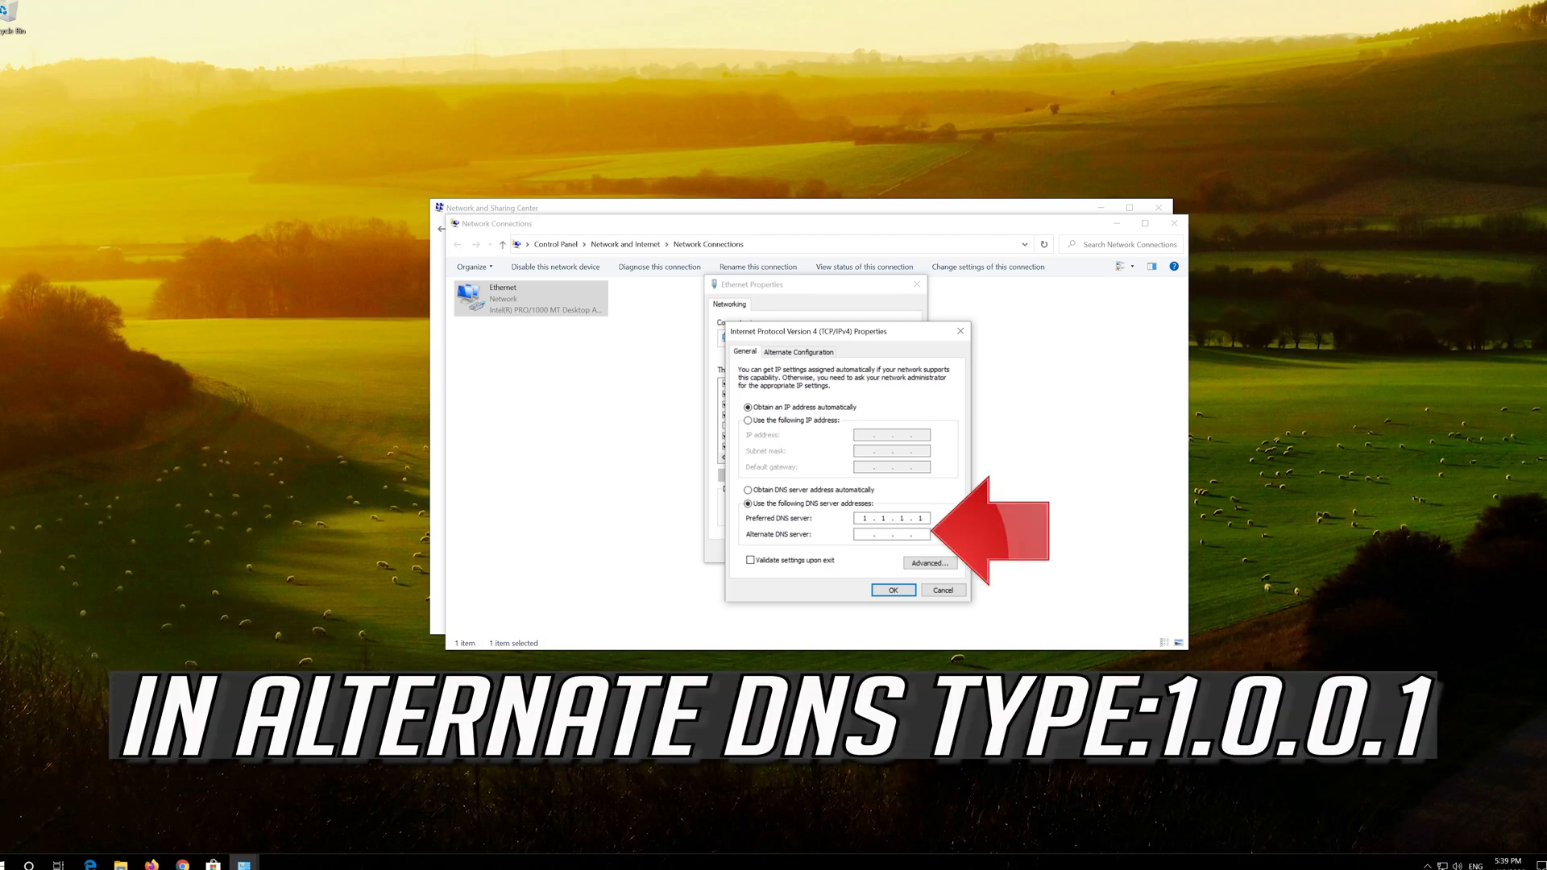
{"action": "type", "text": "1.0.0.1"}
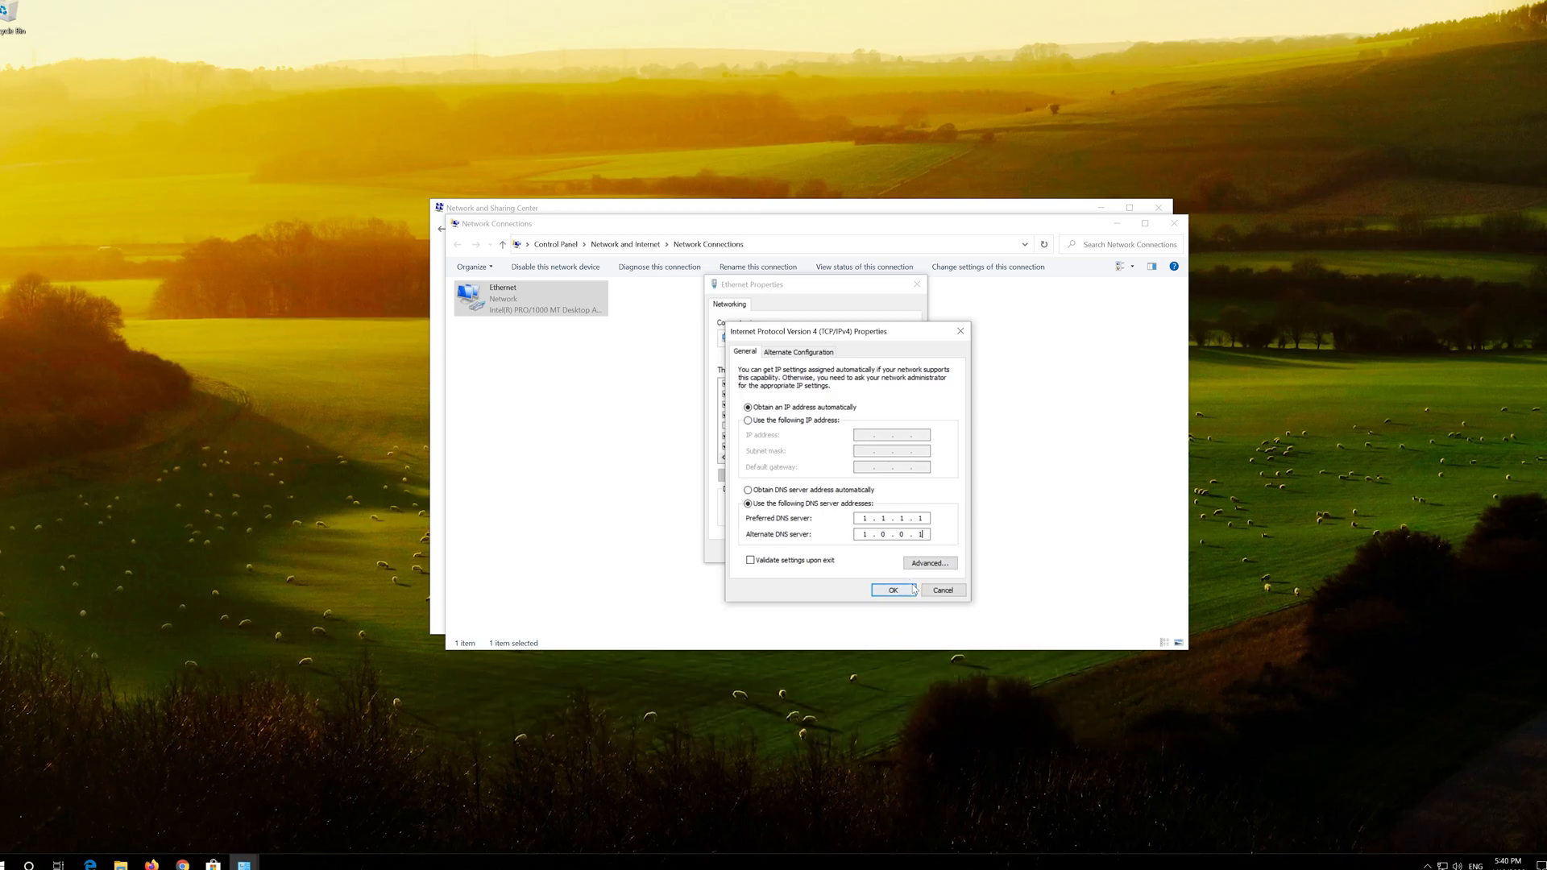
{"action": "left_click", "coordinate": [892, 589]}
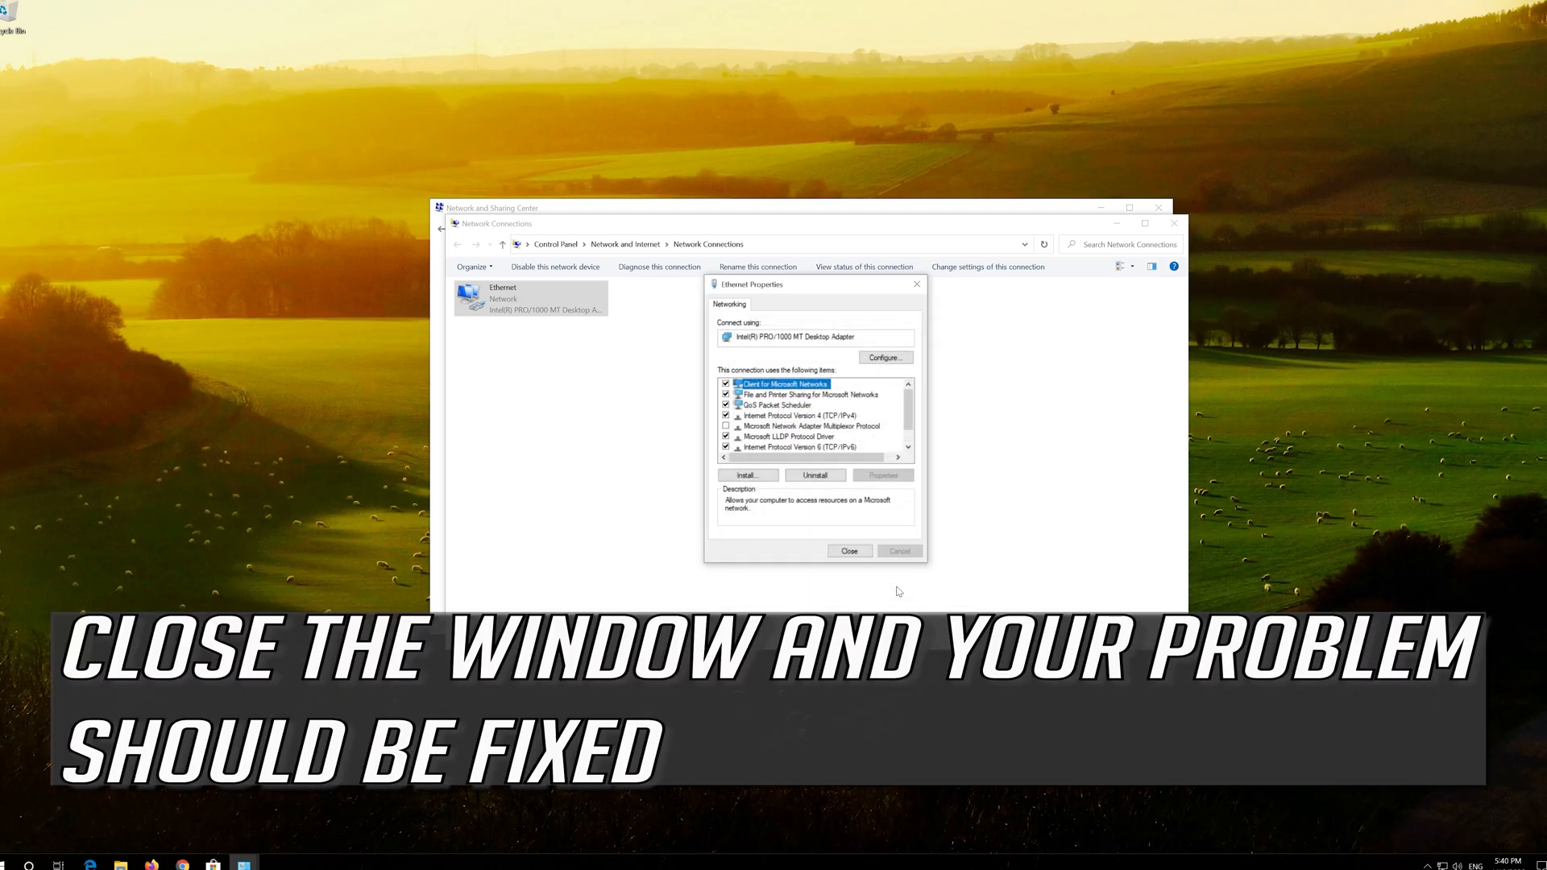
{"action": "mouse_move", "coordinate": [847, 562]}
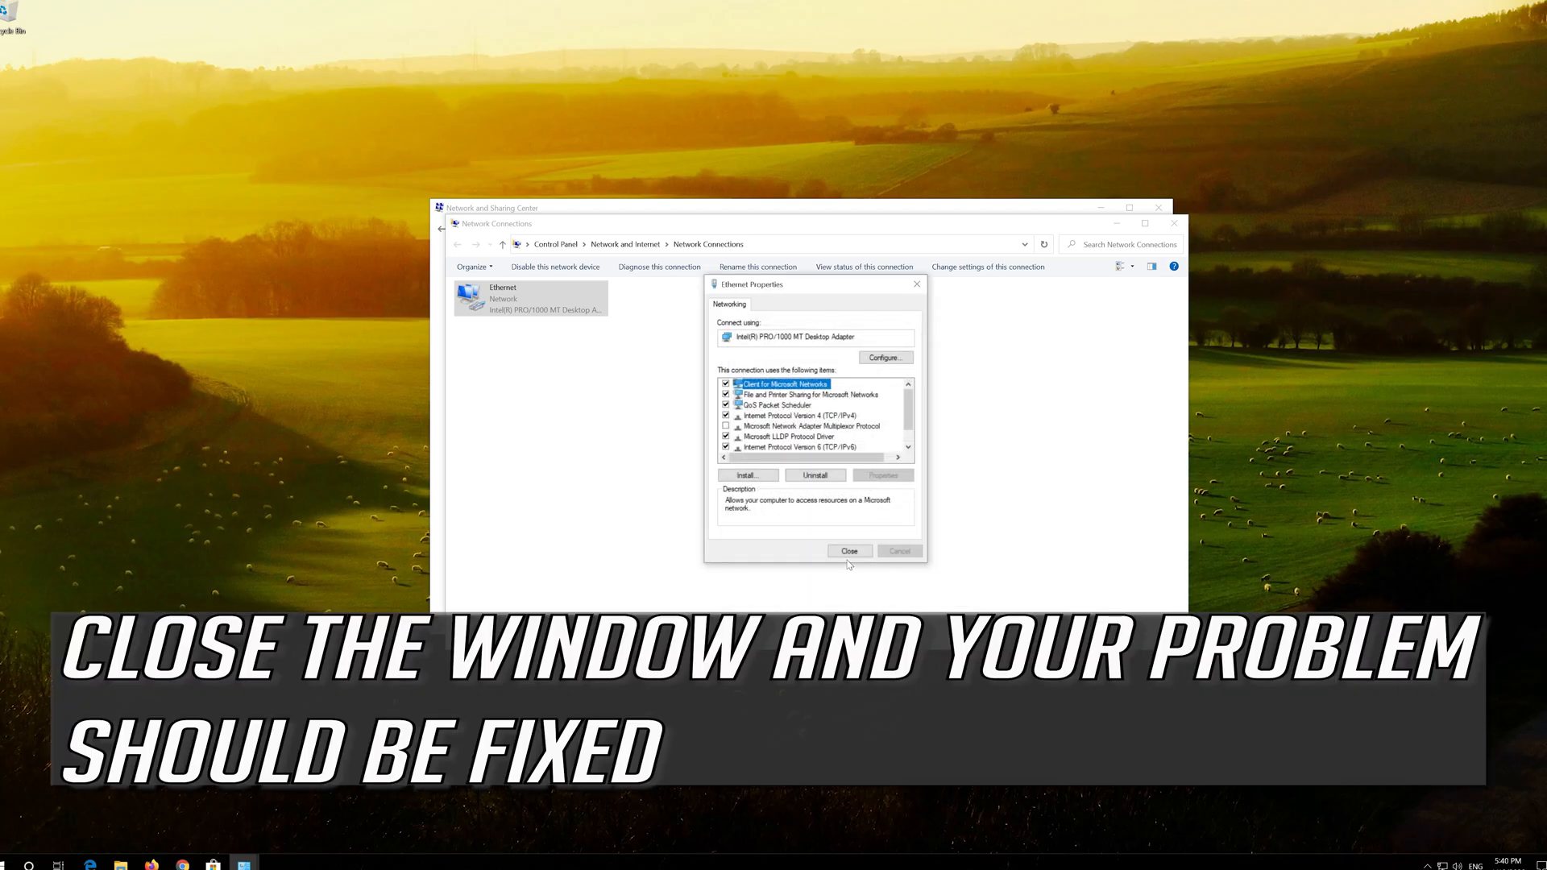
{"action": "left_click", "coordinate": [849, 550]}
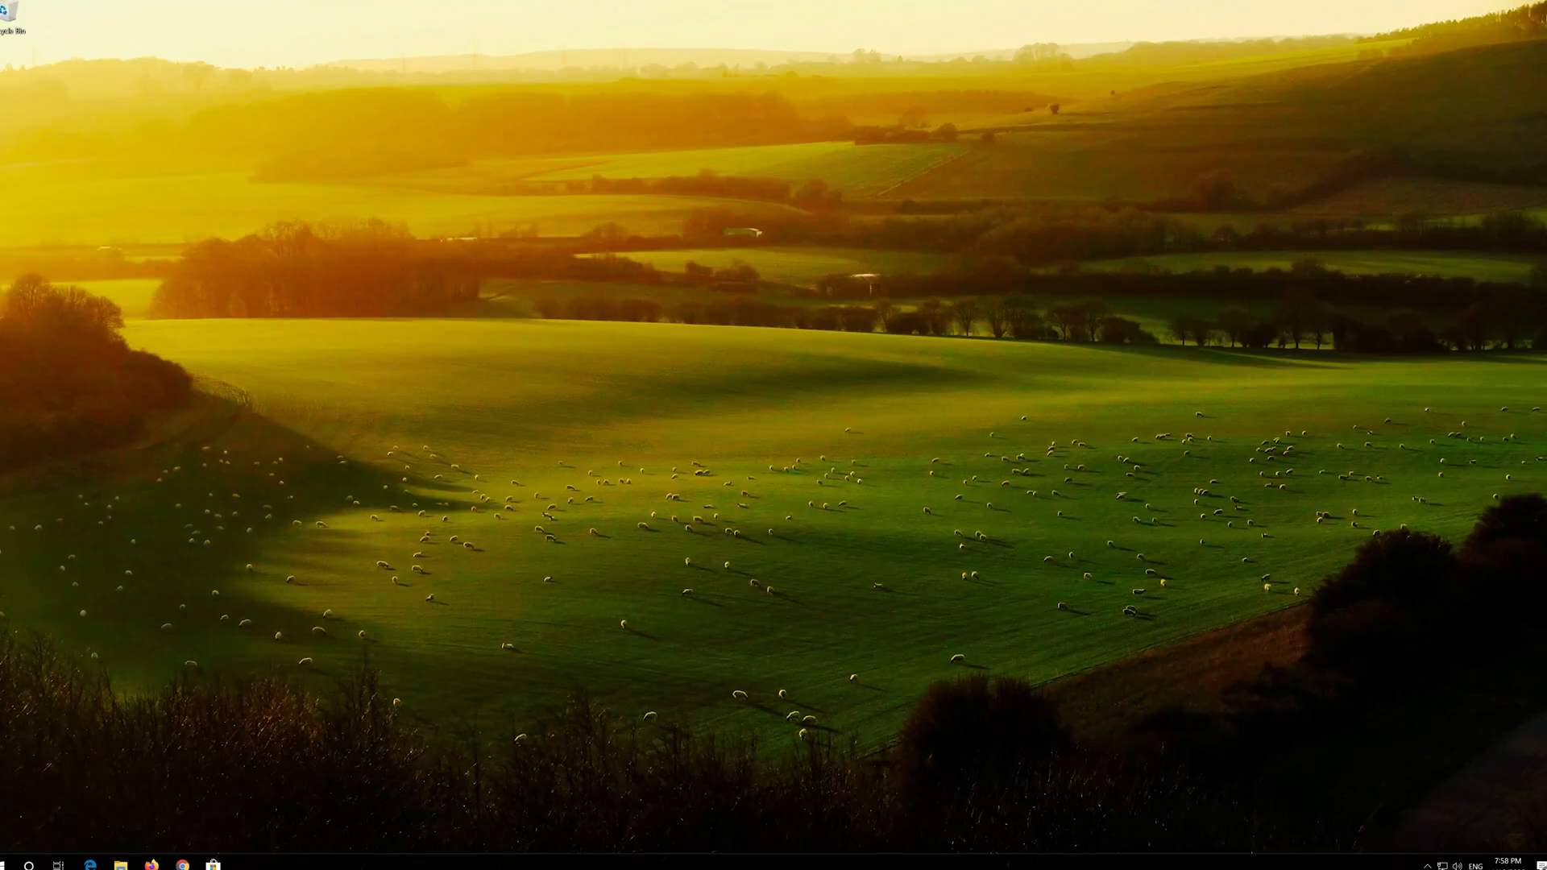
Launch Windows Settings from Start and go to the Network & Internet status page.
{"action": "left_click", "coordinate": [17, 864]}
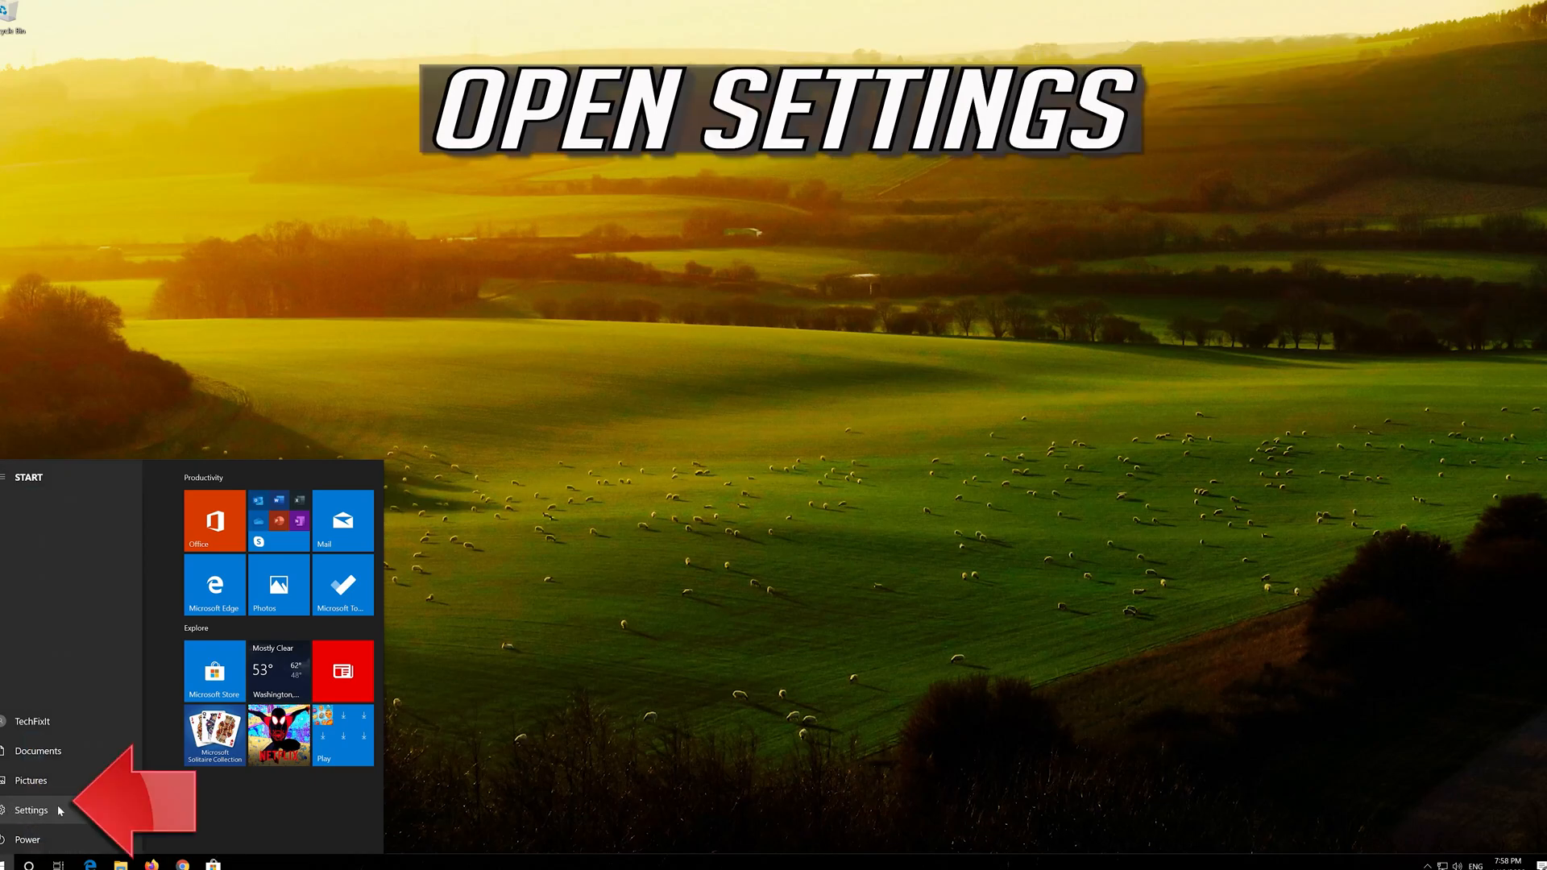
{"action": "left_click", "coordinate": [32, 809]}
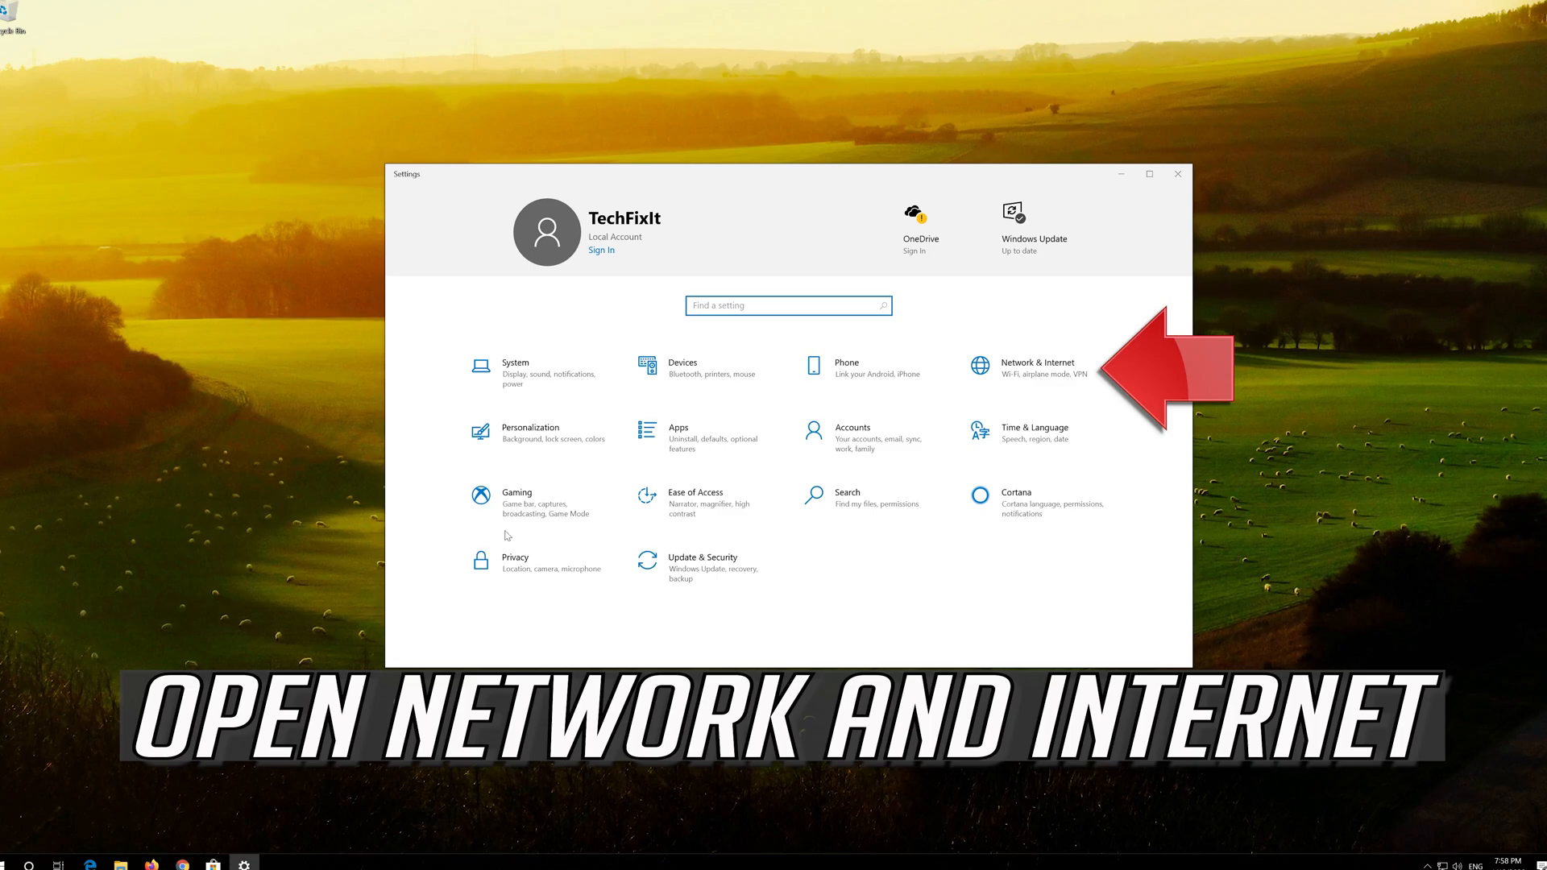
{"action": "left_click", "coordinate": [1033, 367]}
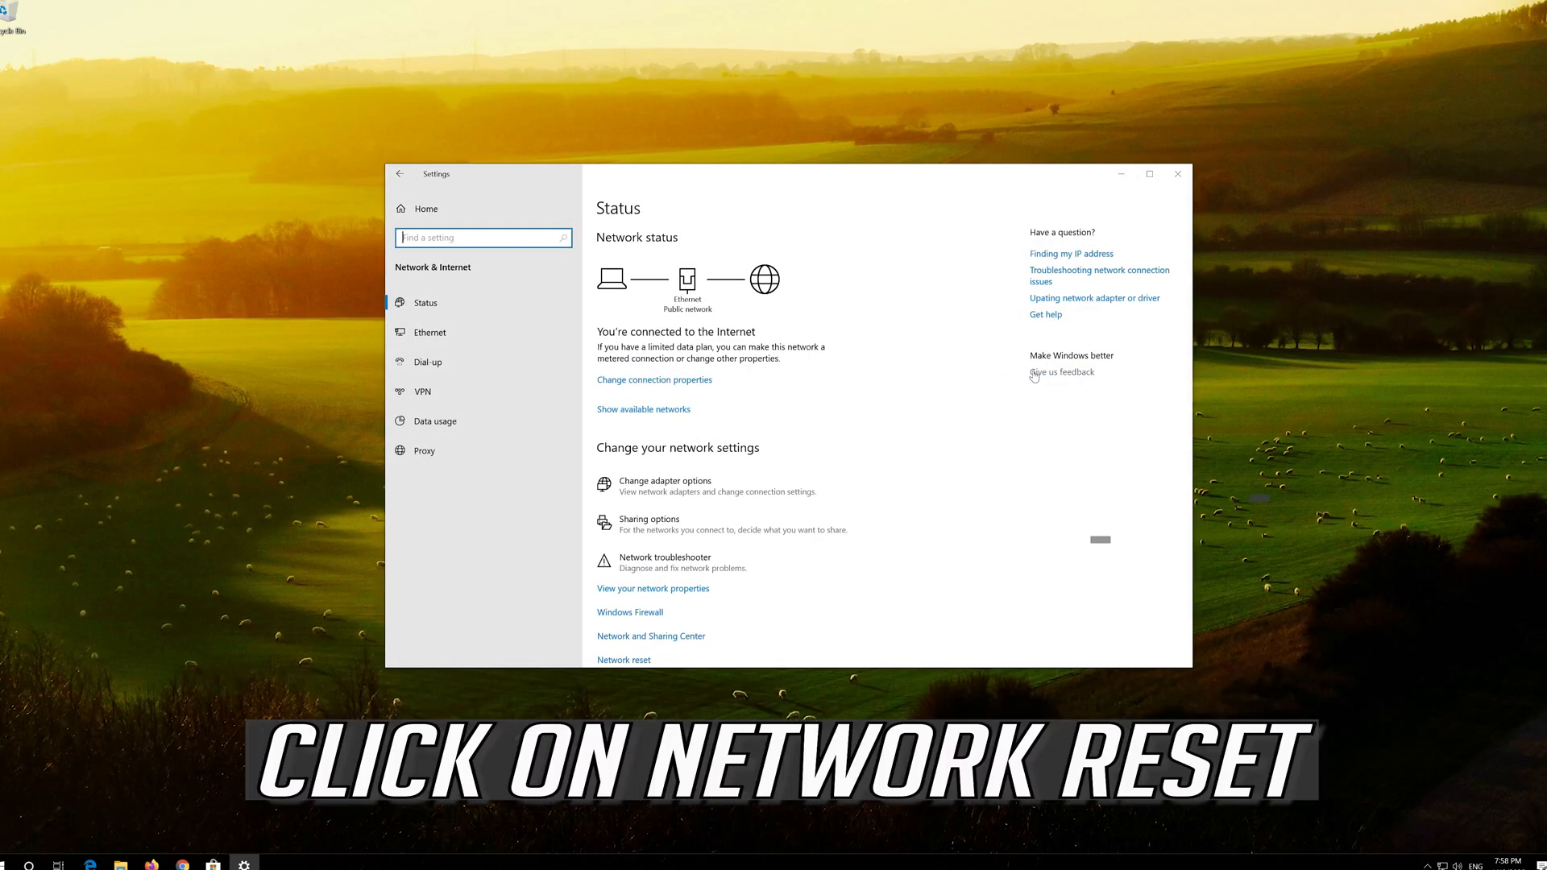
Run Network reset with Reset now and confirm Yes, triggering the 5-minute shutdown warning.
{"action": "scroll", "scroll_direction": "down", "scroll_amount": 3}
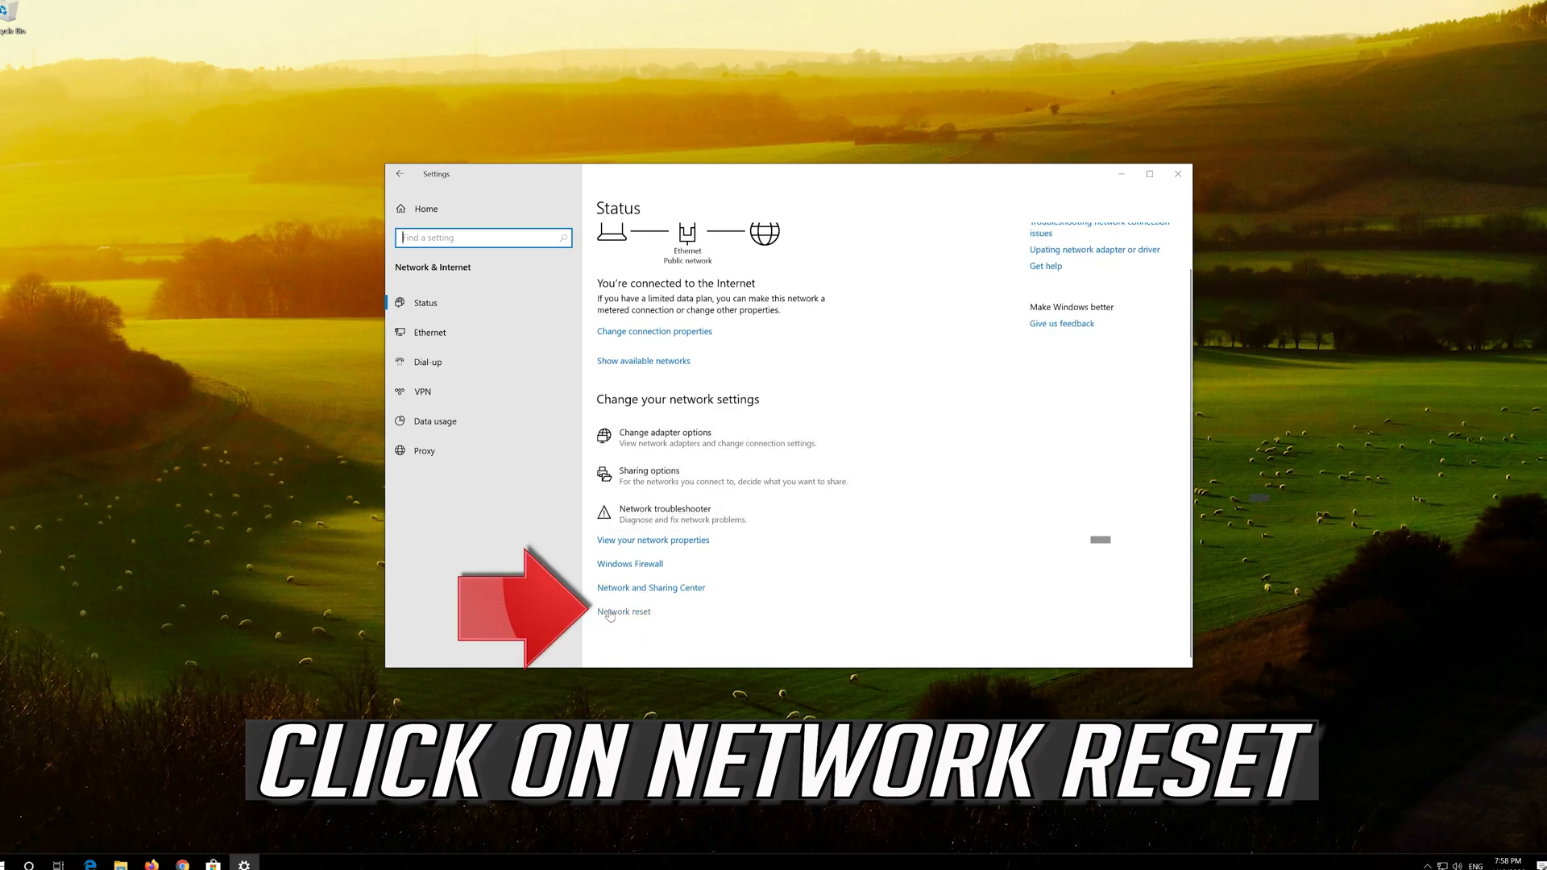
{"action": "left_click", "coordinate": [623, 611]}
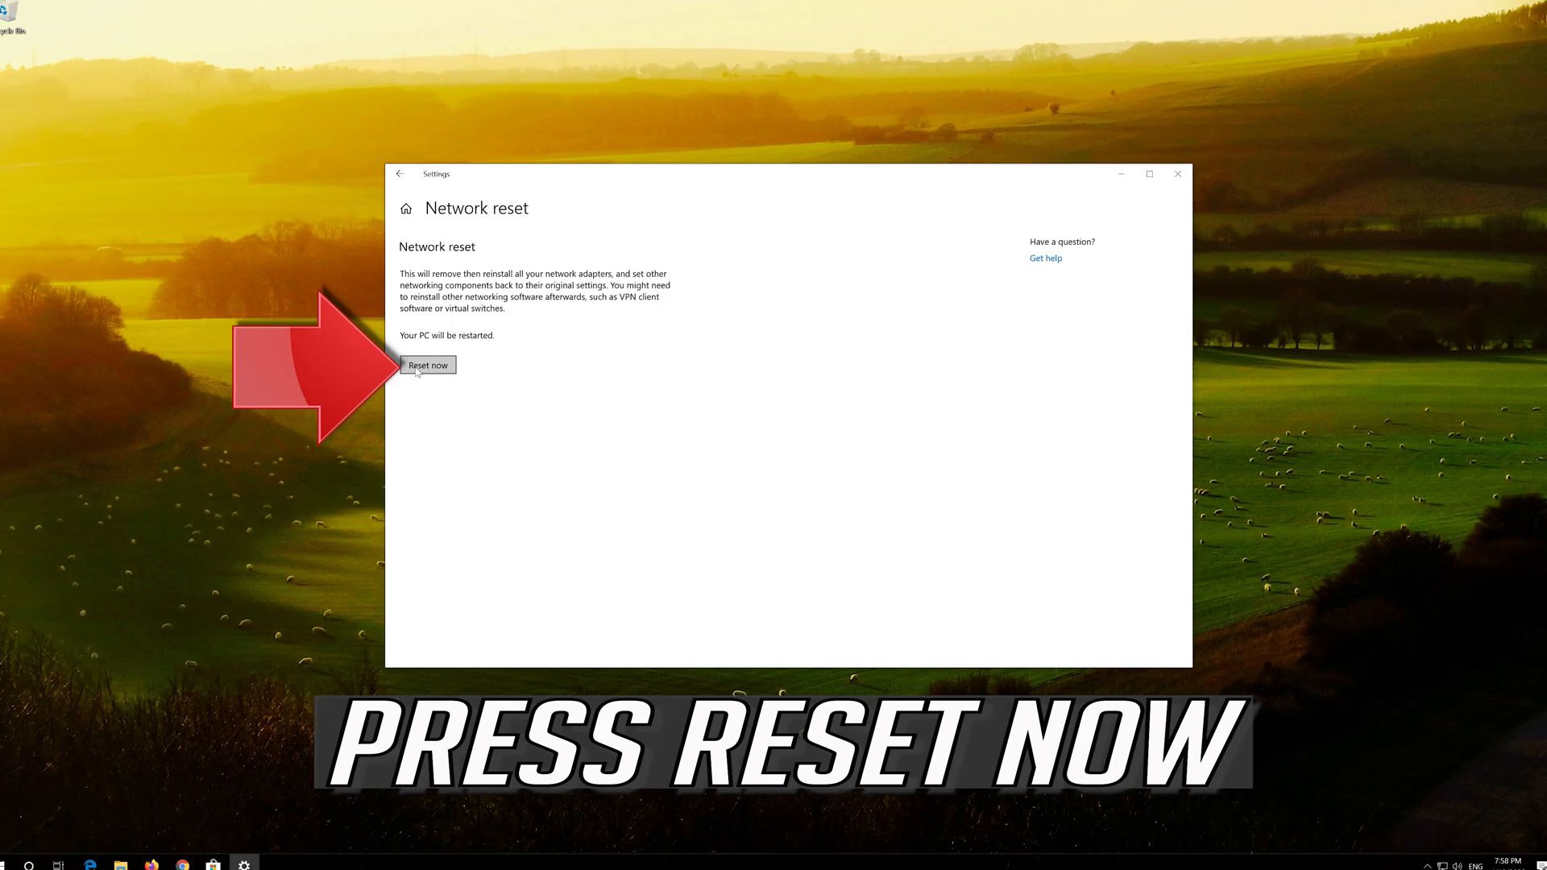
{"action": "left_click", "coordinate": [427, 365]}
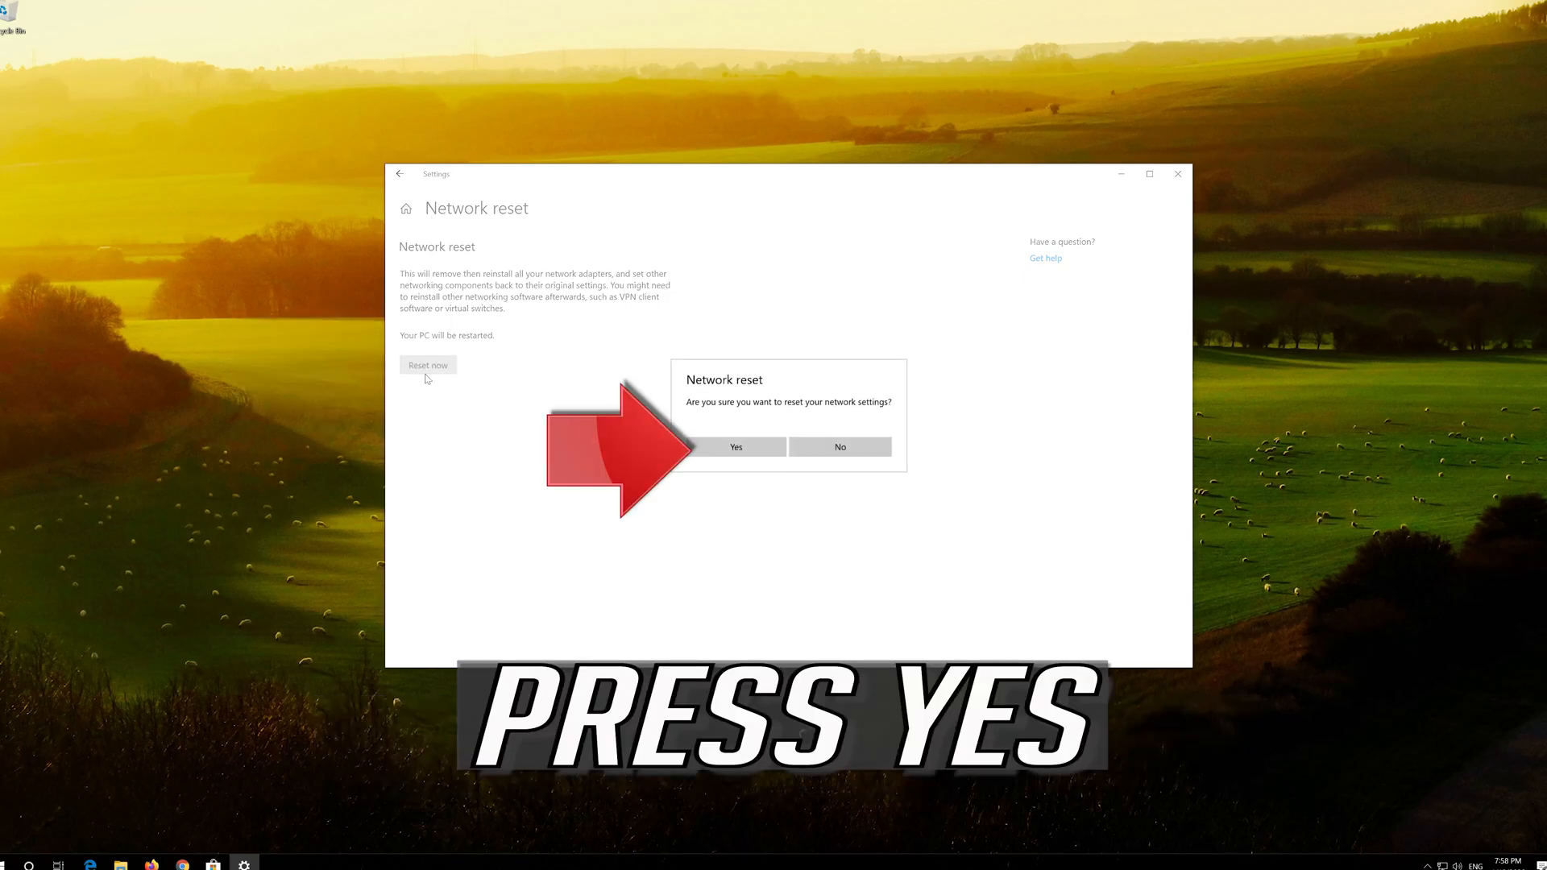
{"action": "left_click", "coordinate": [735, 447]}
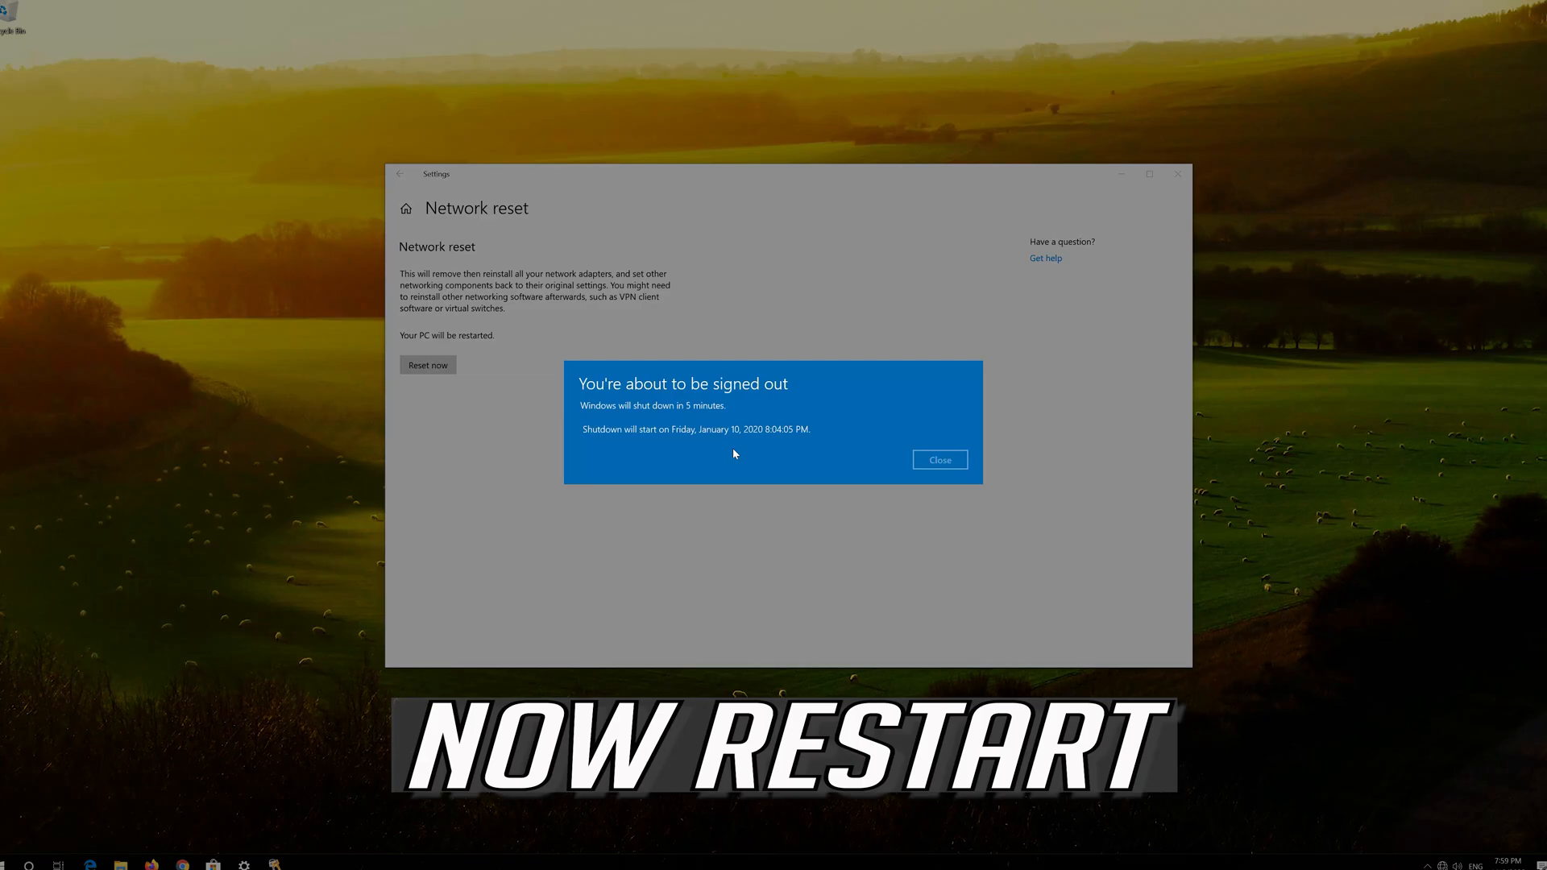